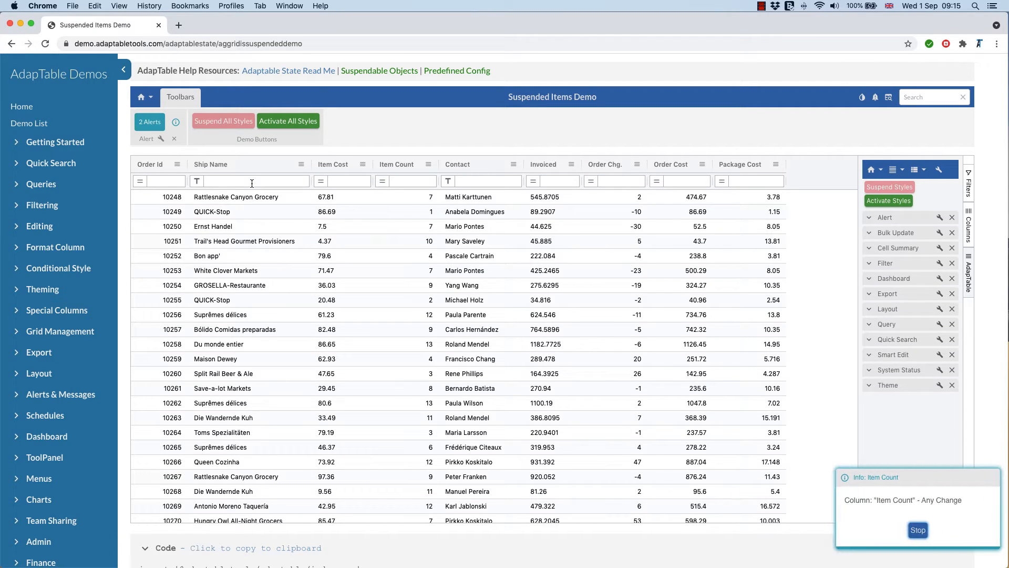
Stop each Info: Item Count notification as it pops up while scrolling down to the grid toolbar.
left_click(917, 529)
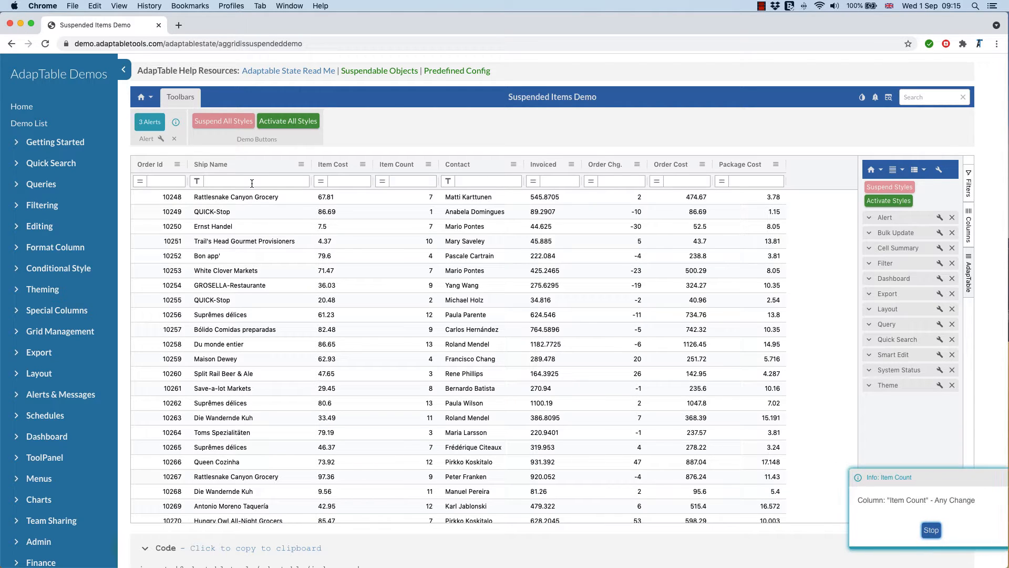
left_click(930, 529)
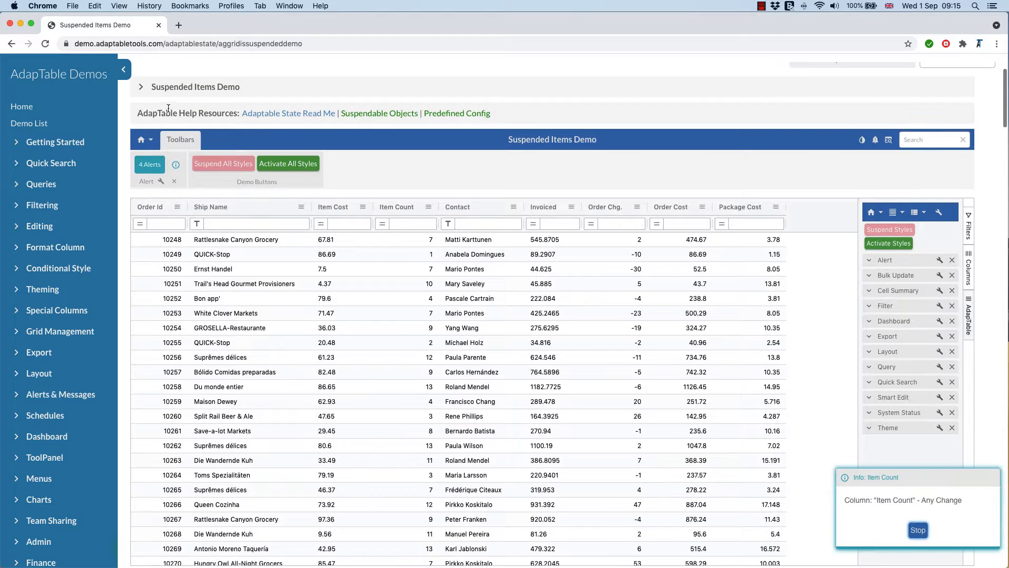
scroll("down", 3)
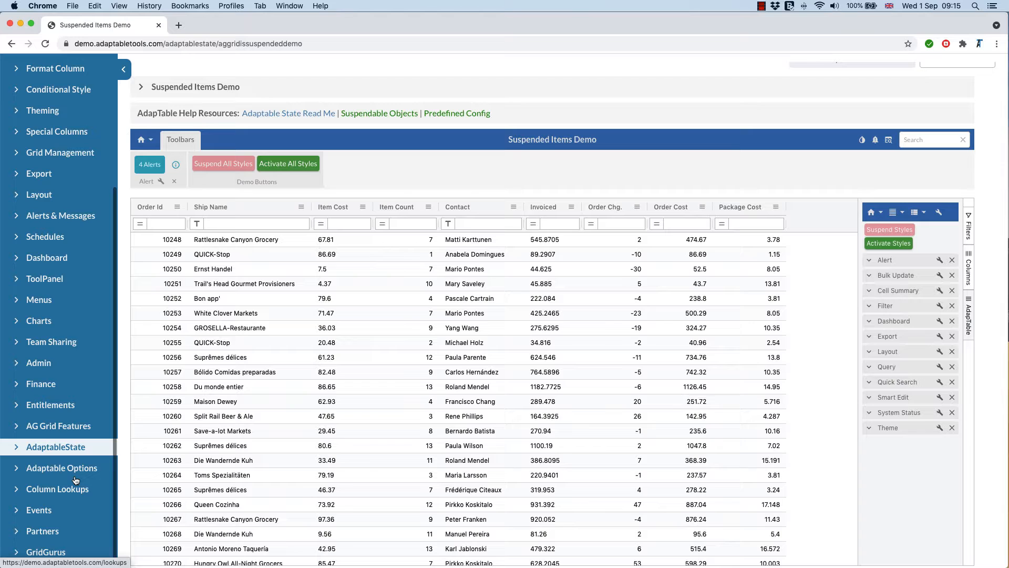
scroll("down", 3)
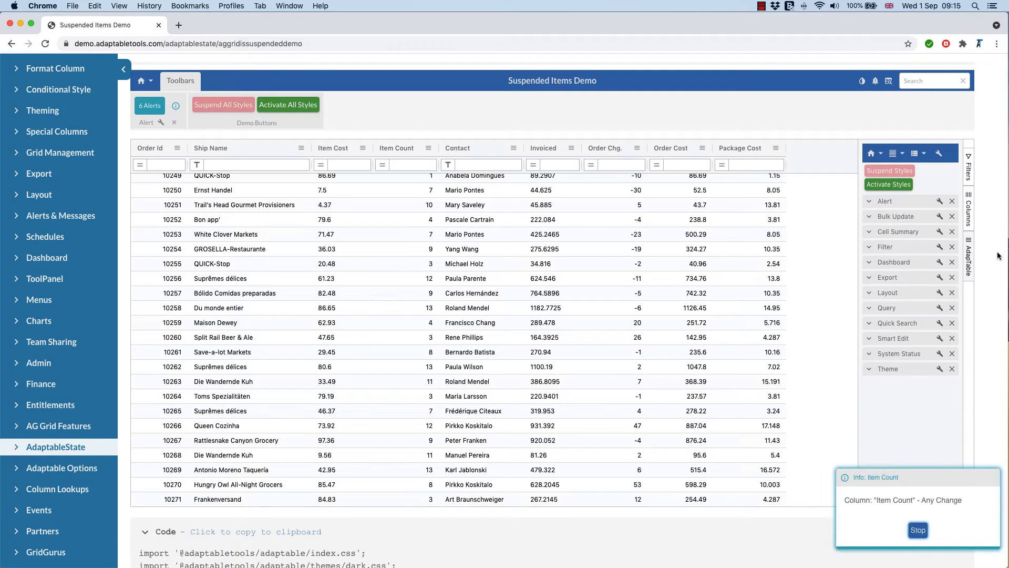
left_click(917, 530)
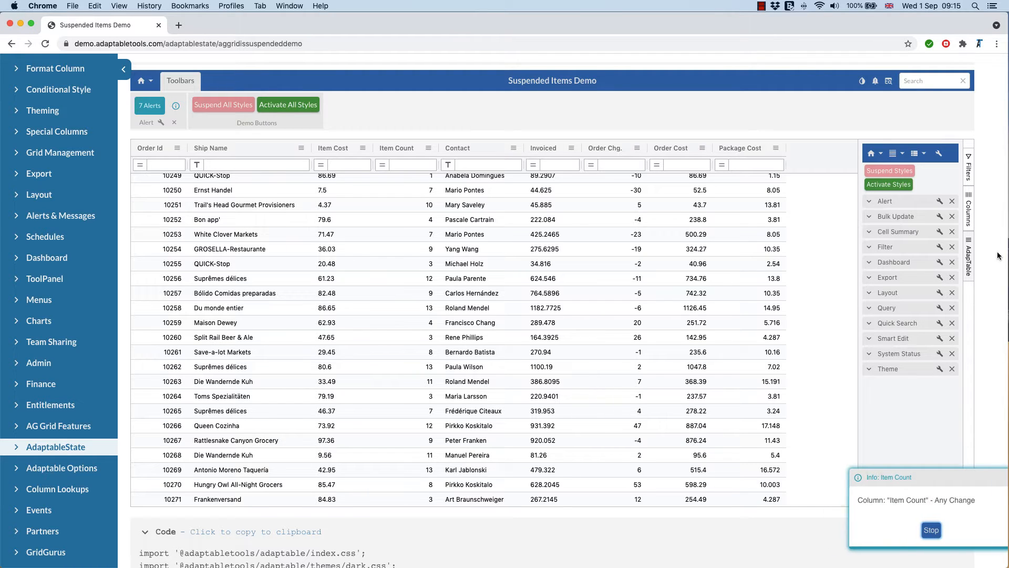
left_click(930, 530)
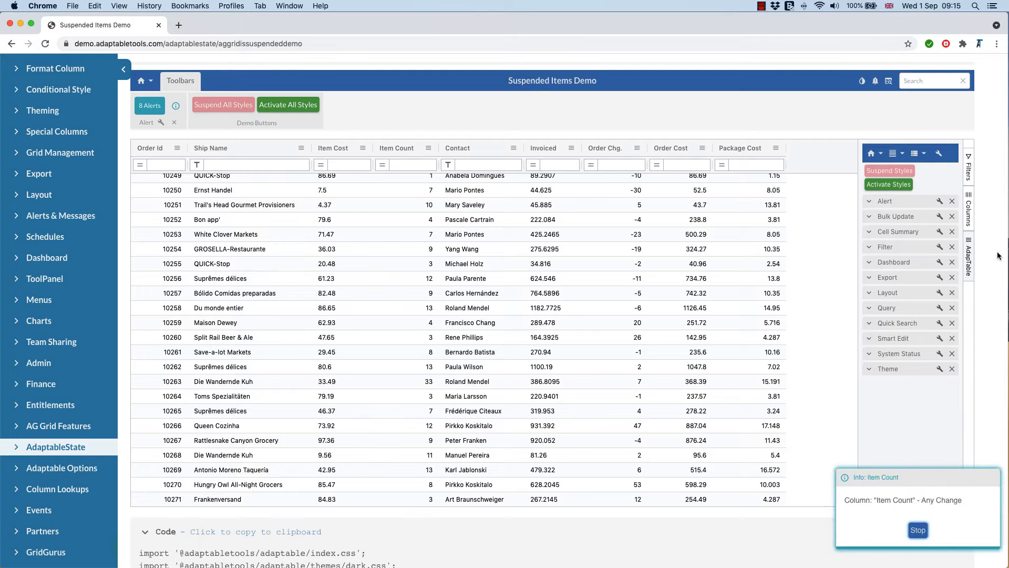
left_click(383, 165)
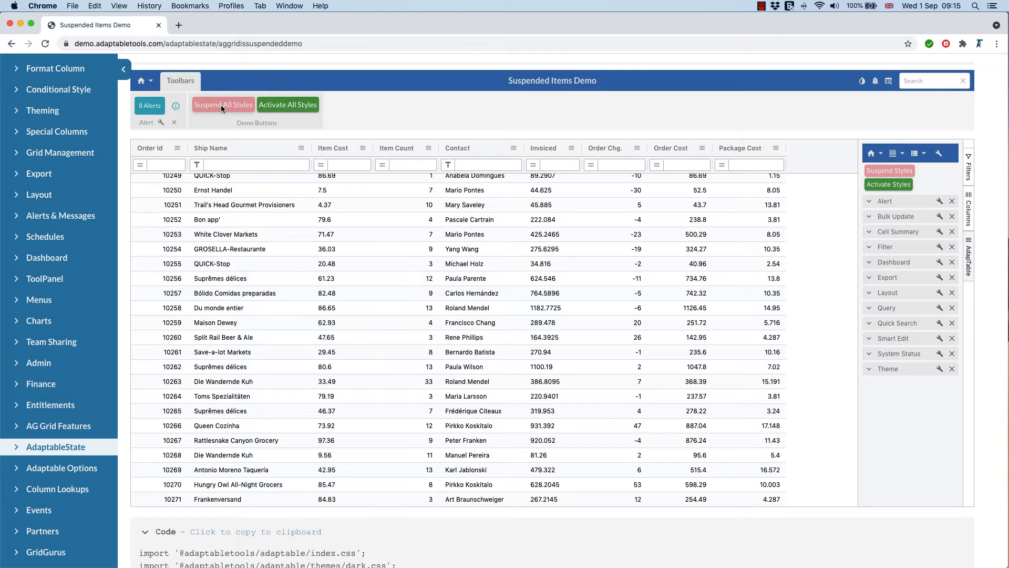
Use the Demo Buttons toolbar to activate, suspend and reactivate all conditional styles.
left_click(288, 104)
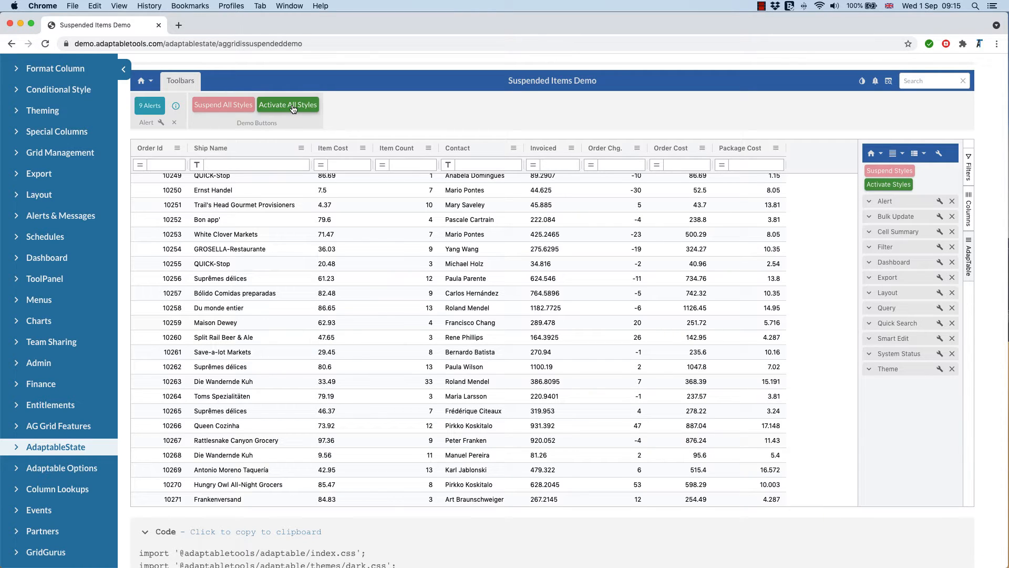
left_click(288, 104)
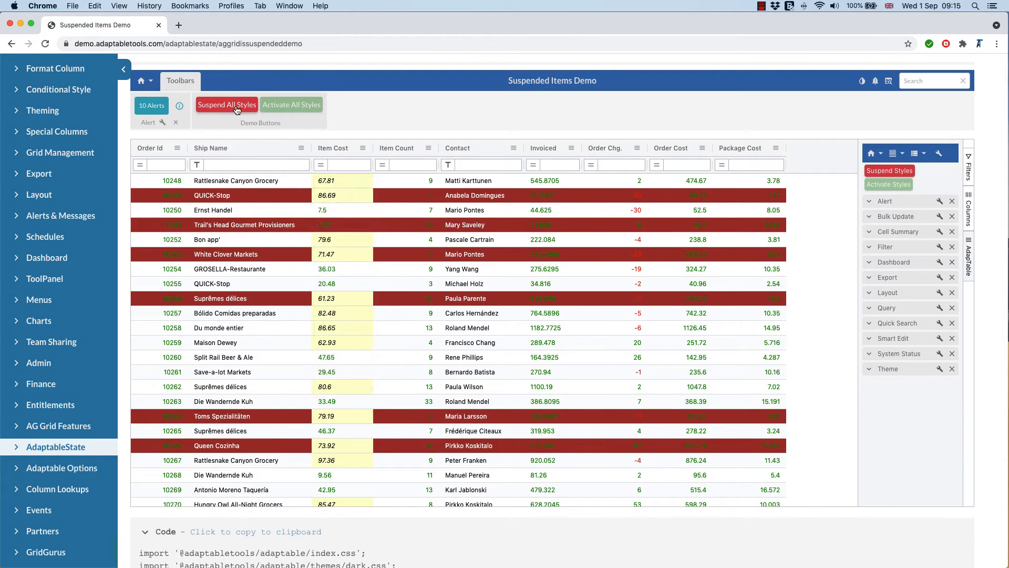
left_click(291, 104)
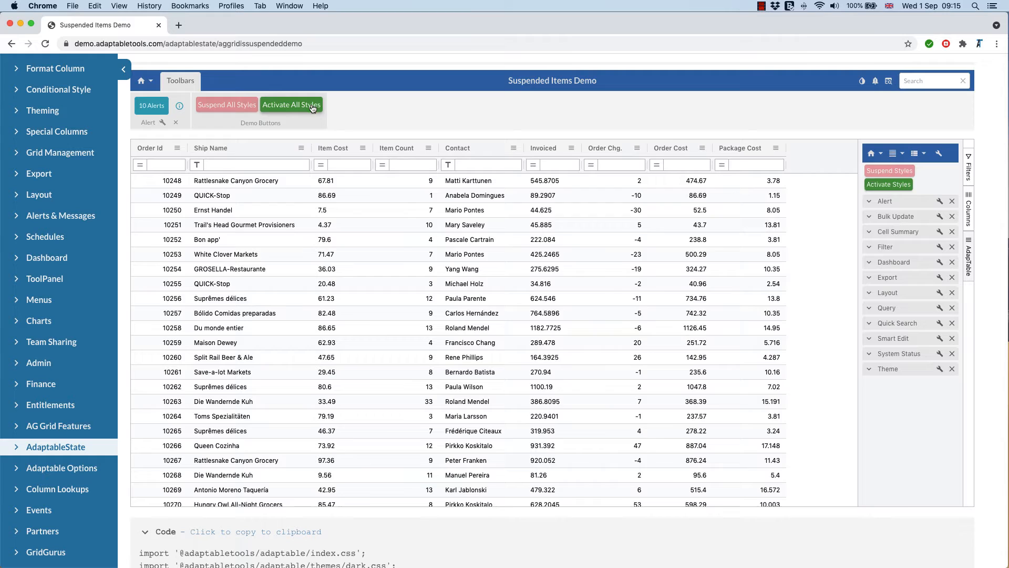
left_click(291, 104)
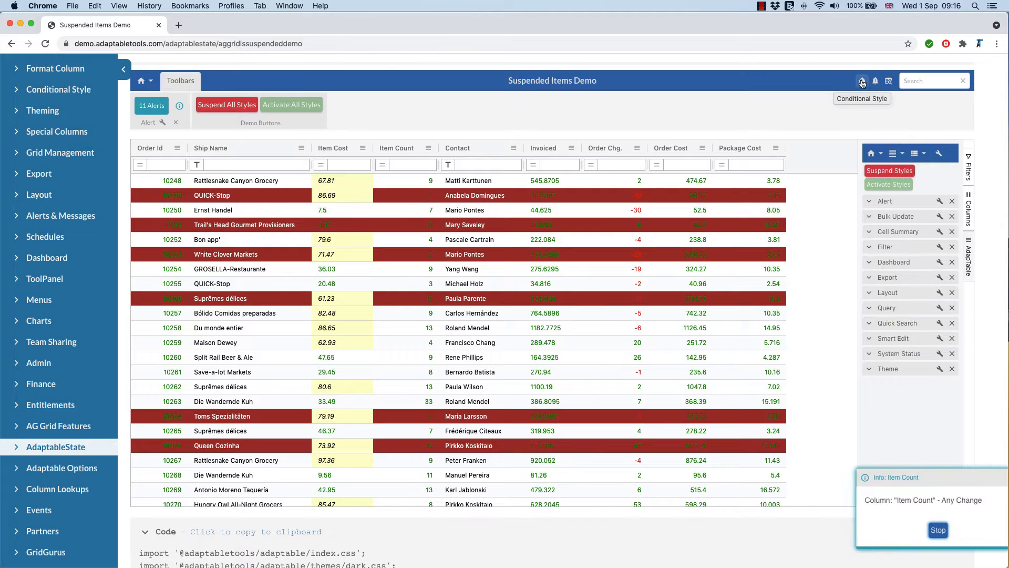
In the Conditional Style popup, toggle the employee row, Item Cost > 60 and Negative styles off and on.
left_click(862, 80)
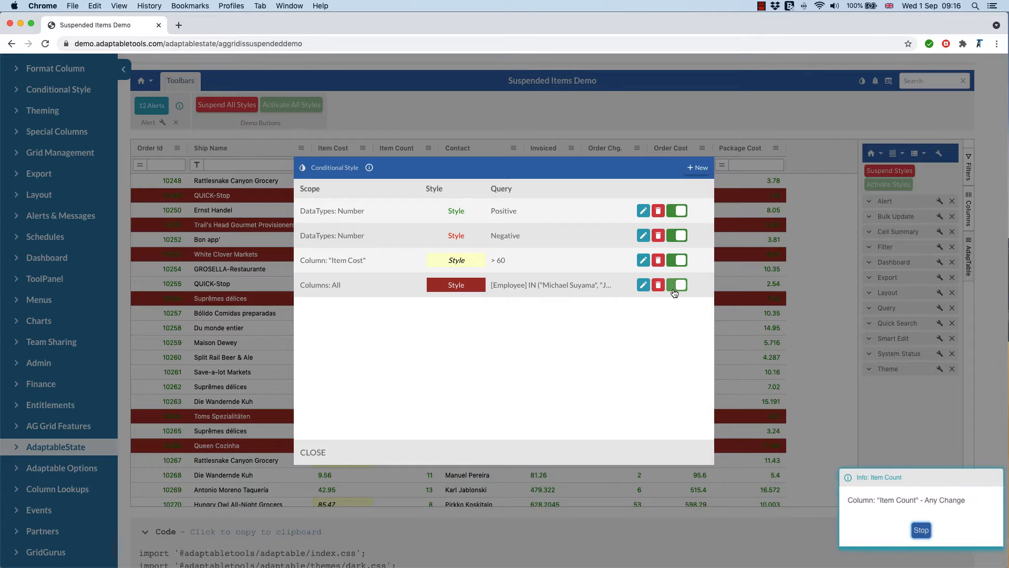
left_click(921, 530)
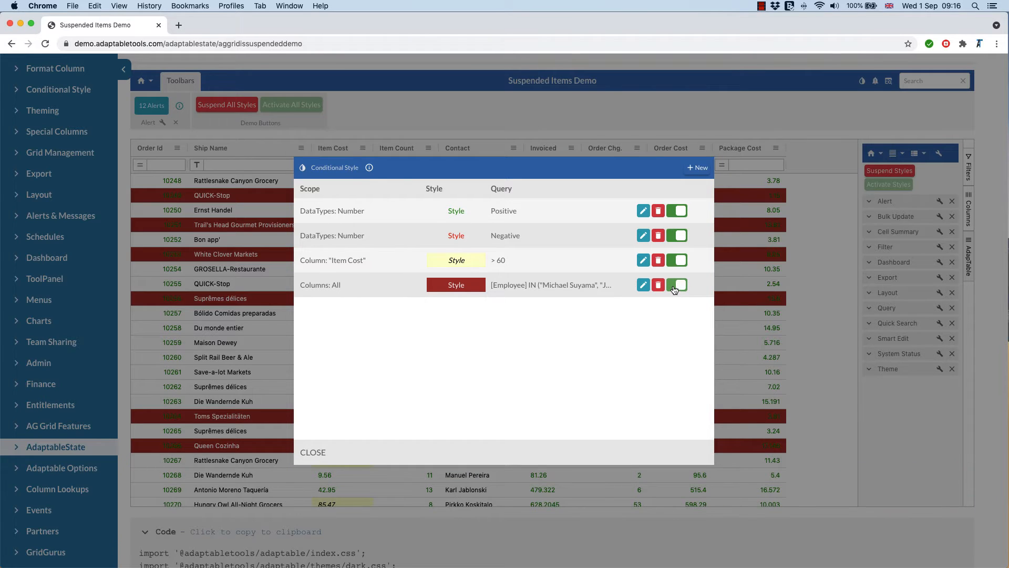
left_click(677, 284)
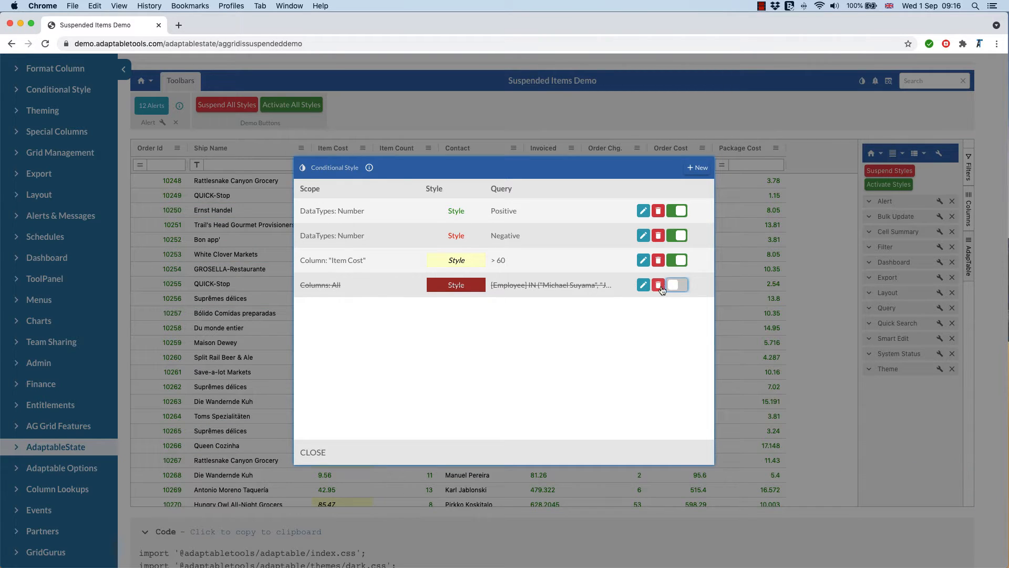
left_click(676, 285)
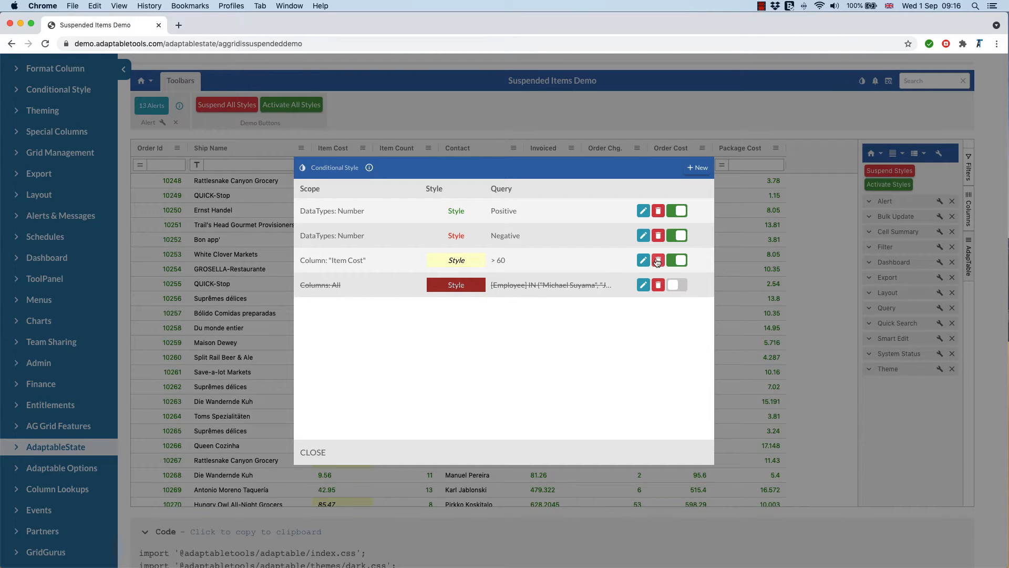
left_click(676, 260)
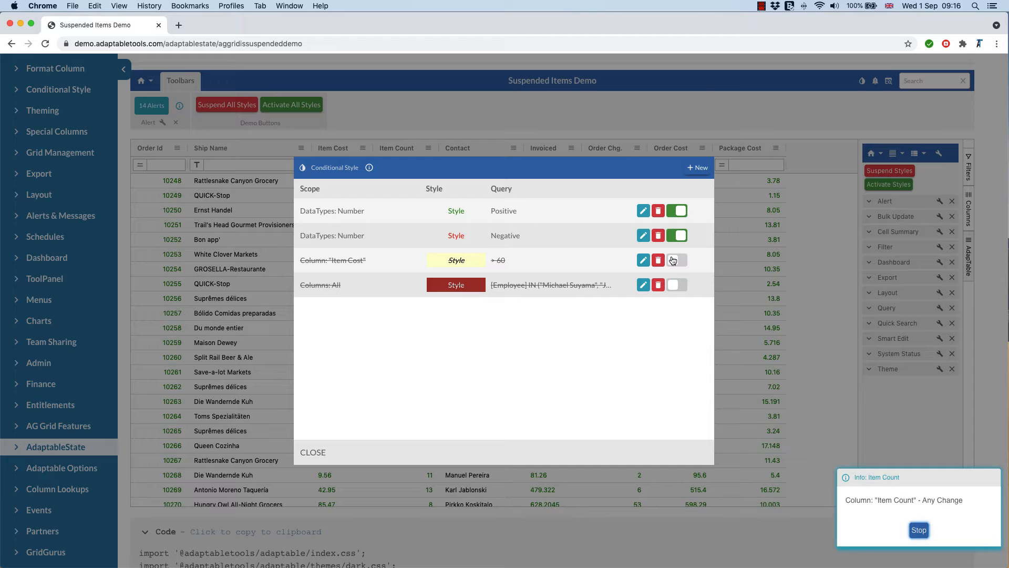
left_click(676, 234)
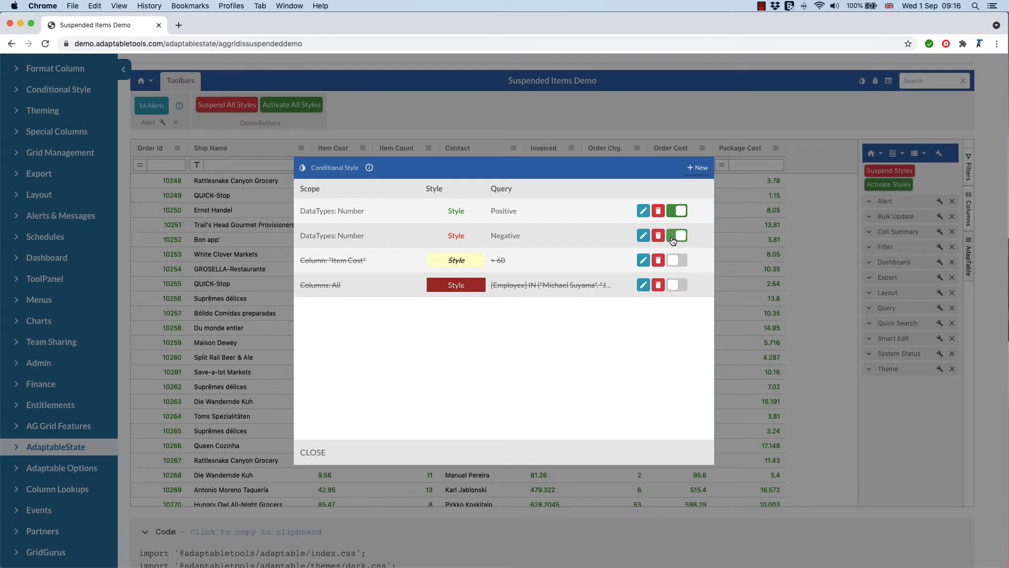
Leave only the Negative number style suspended, reactivating the employee row and Item Cost > 60 styles.
left_click(677, 235)
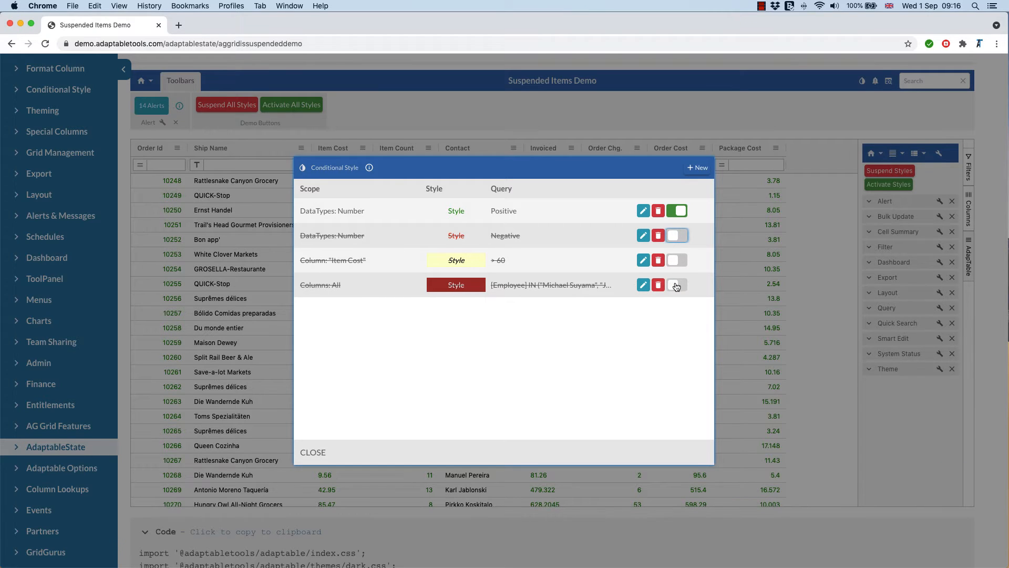
left_click(676, 285)
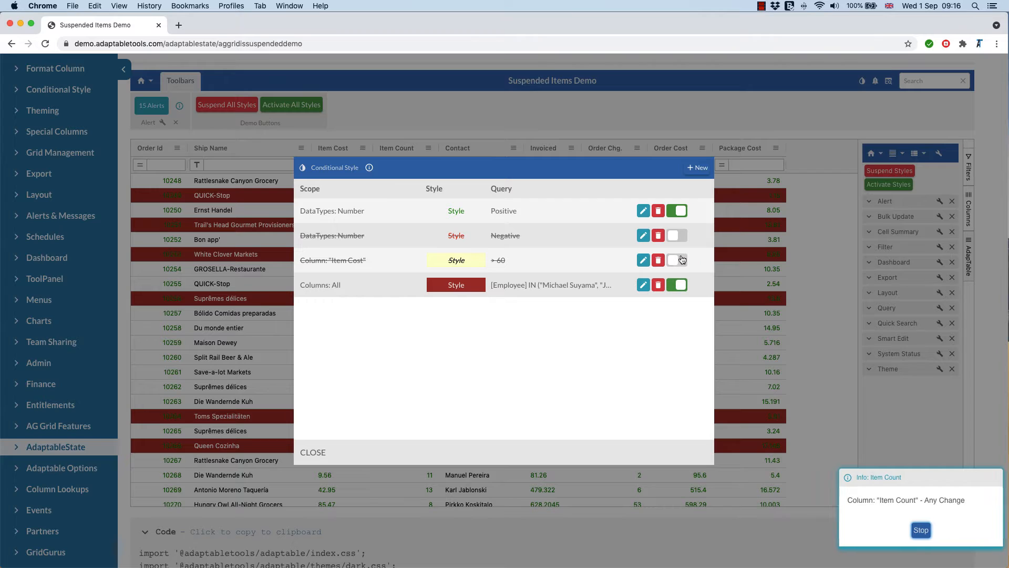
left_click(676, 260)
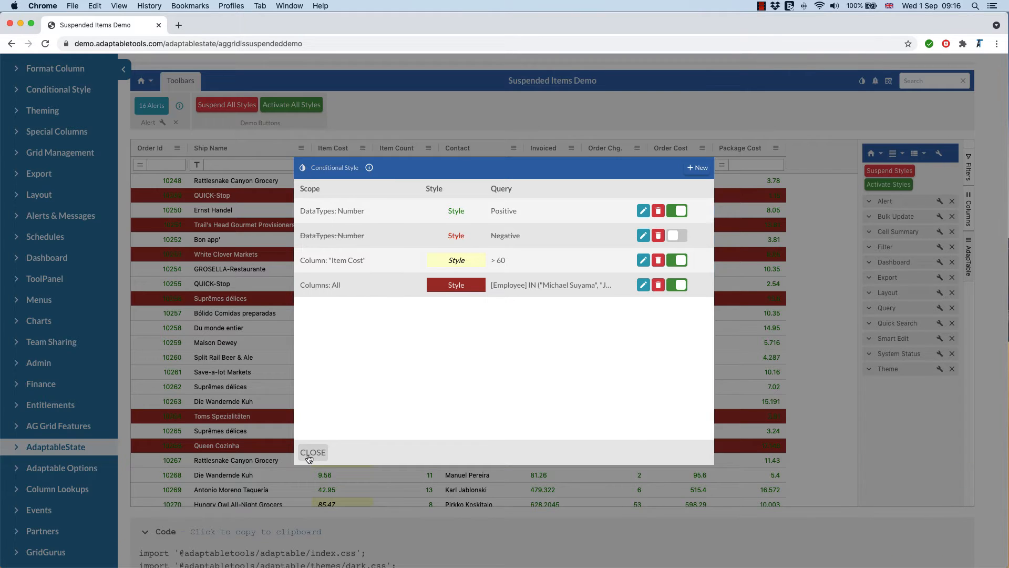
Close the Conditional Style popup and stop the latest Item Count notification.
left_click(314, 452)
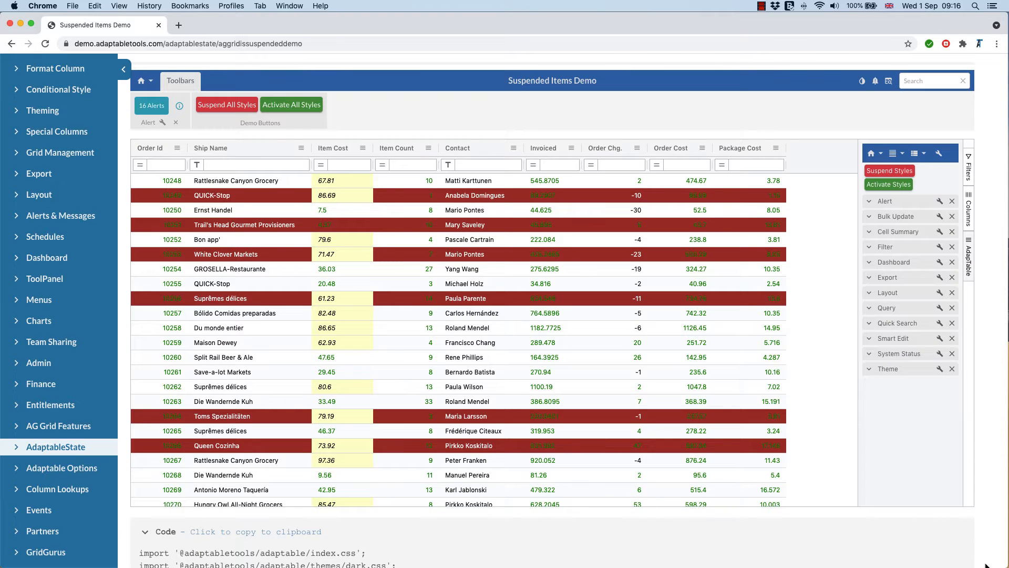
left_click(404, 164)
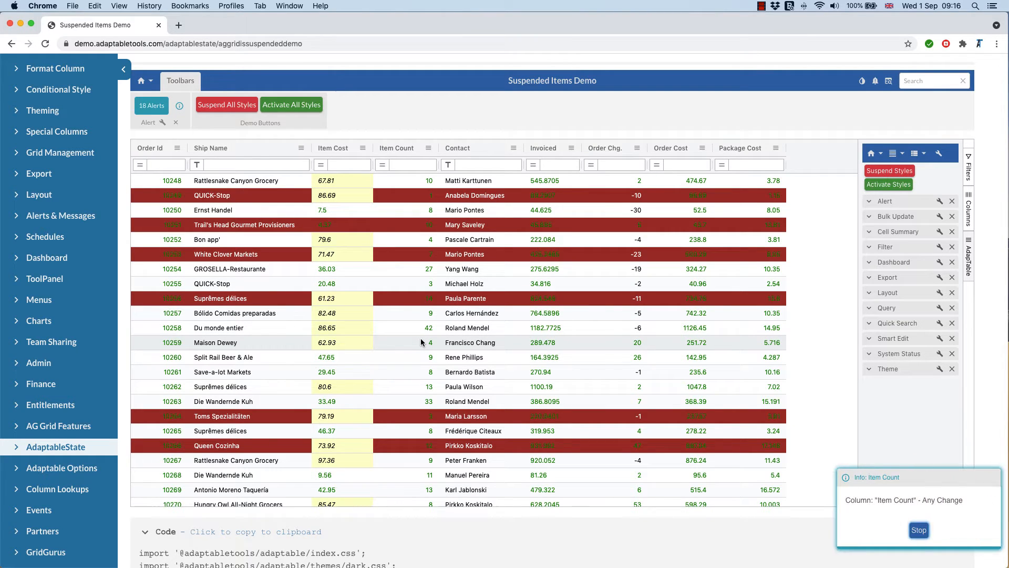
left_click(919, 528)
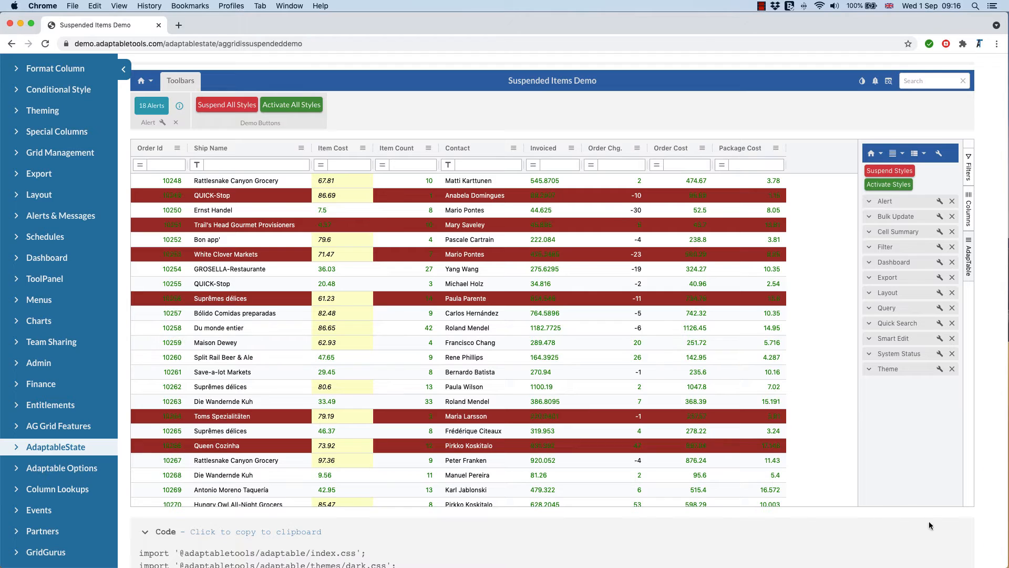
mouse_move(153, 144)
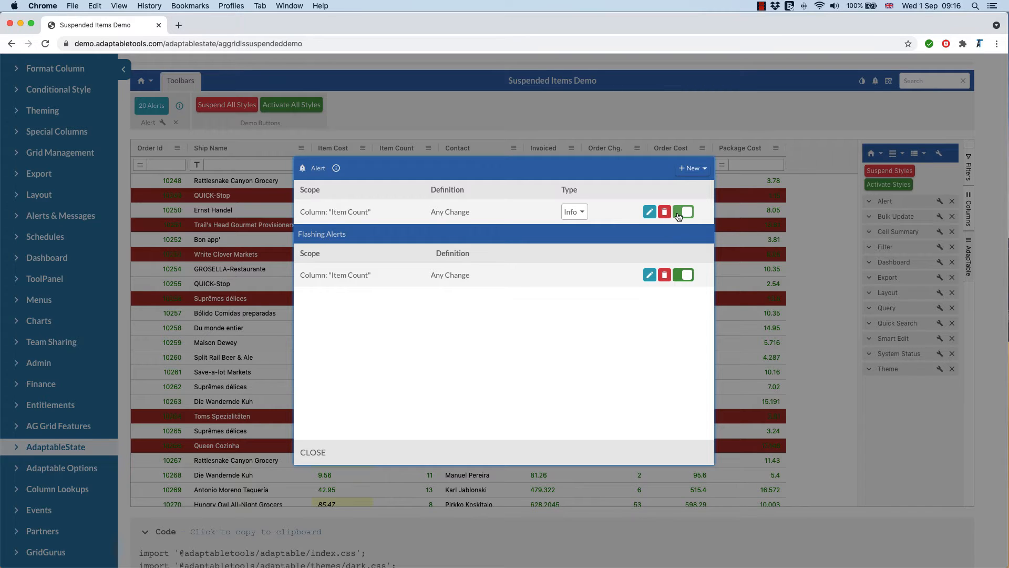
left_click(683, 211)
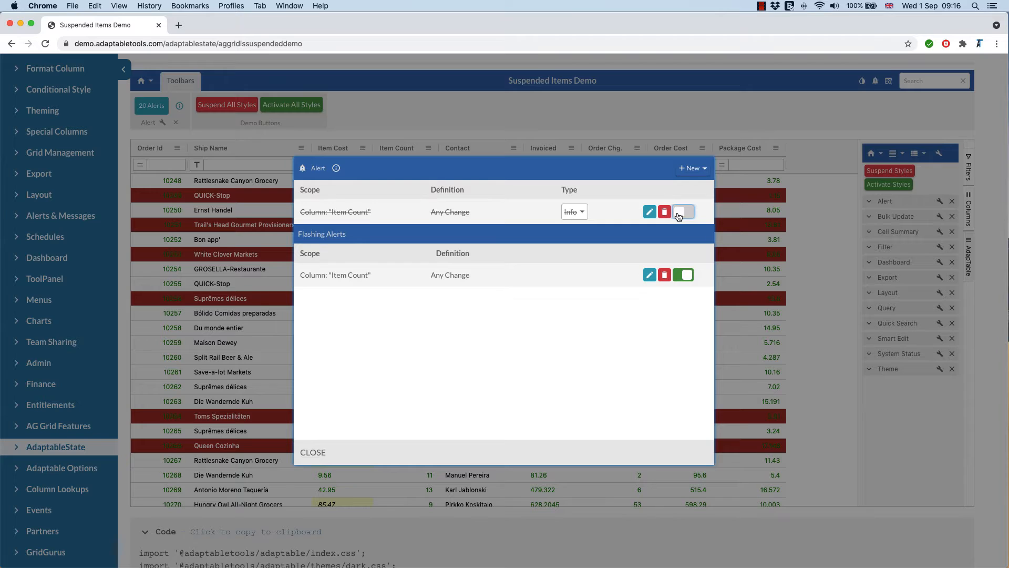
left_click(684, 212)
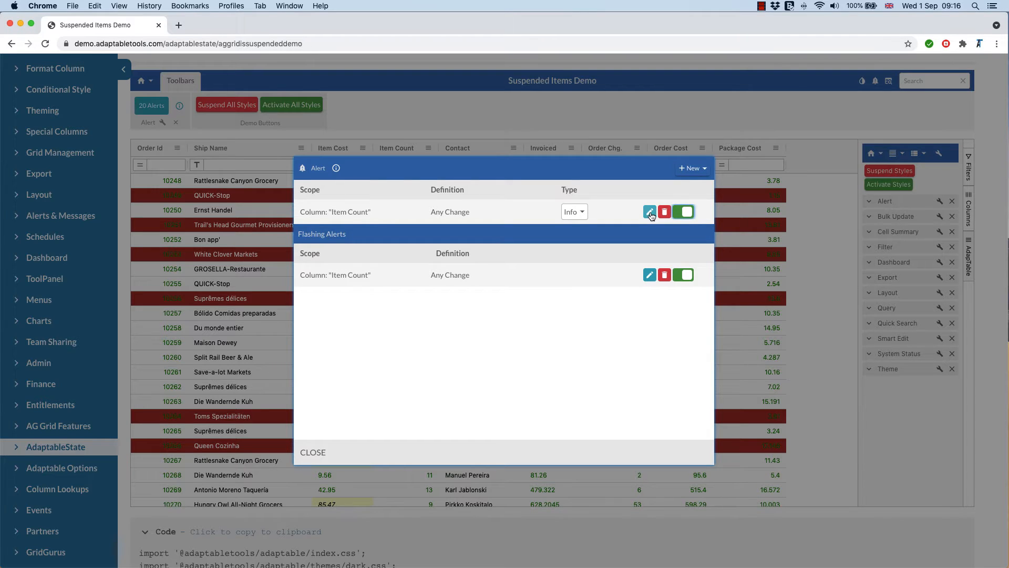
Edit the Item Count alert's notification button label to read 'Suspend'.
left_click(649, 211)
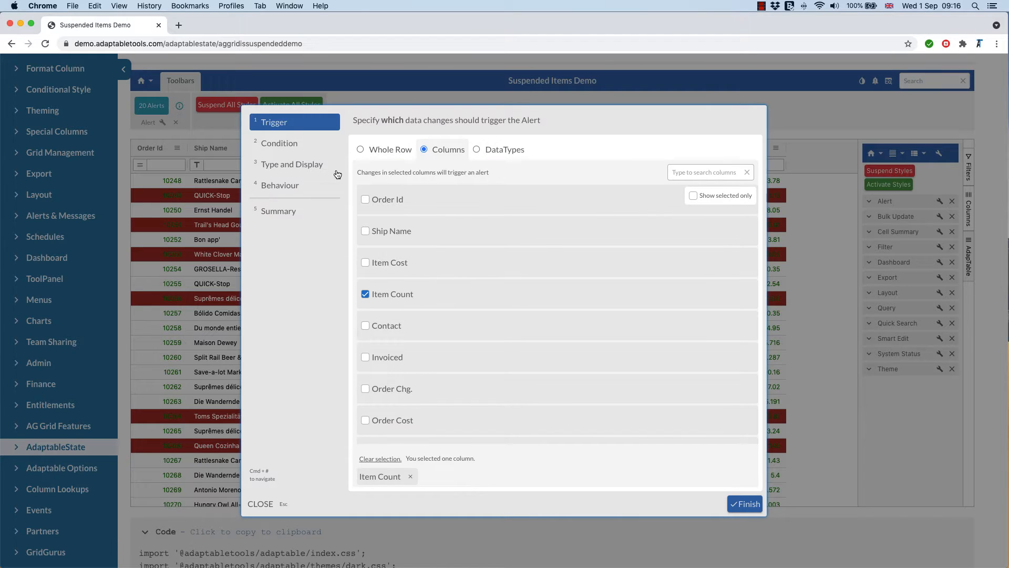
left_click(291, 164)
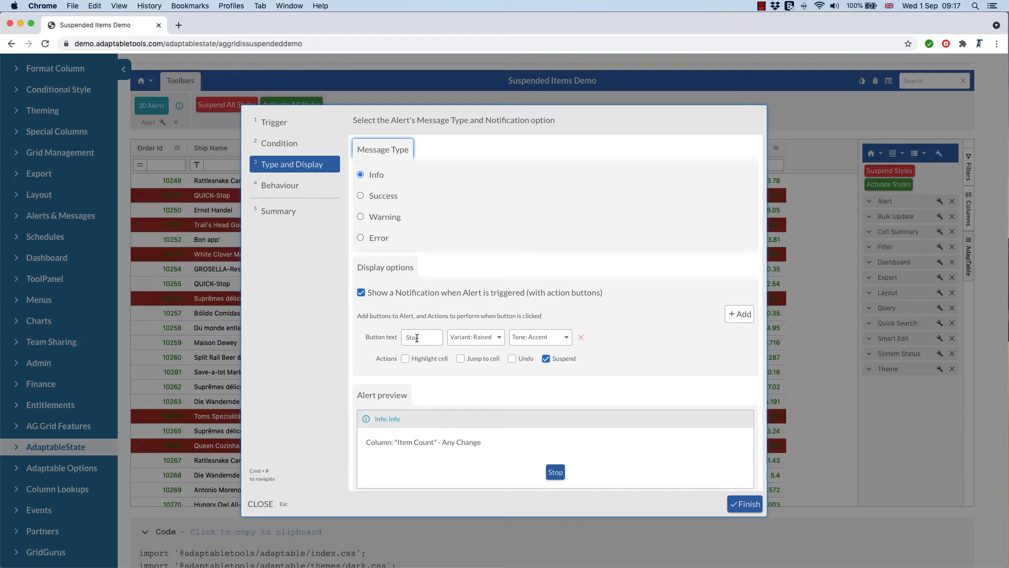
left_click(546, 358)
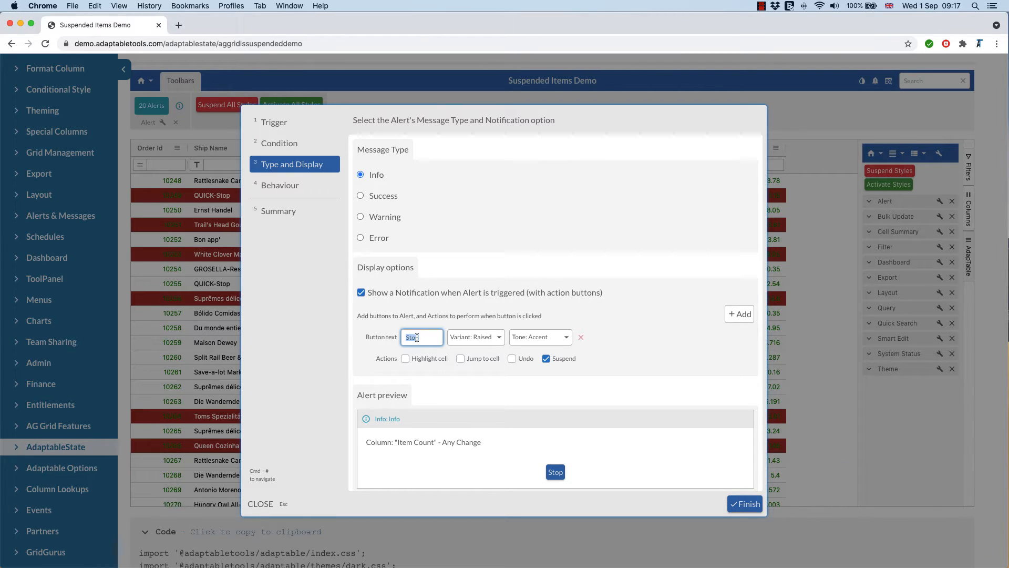
type("Suspe")
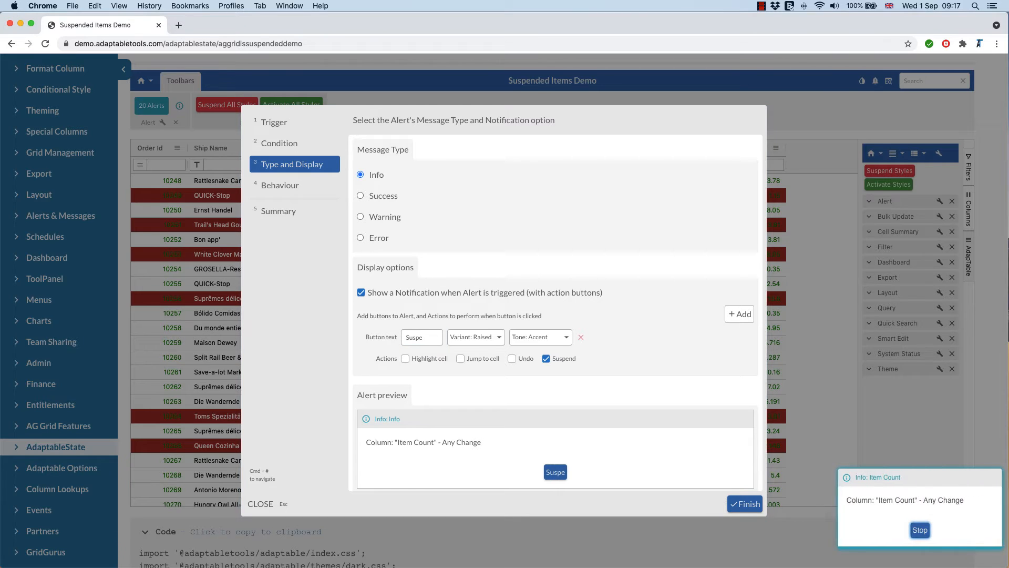
left_click(421, 336)
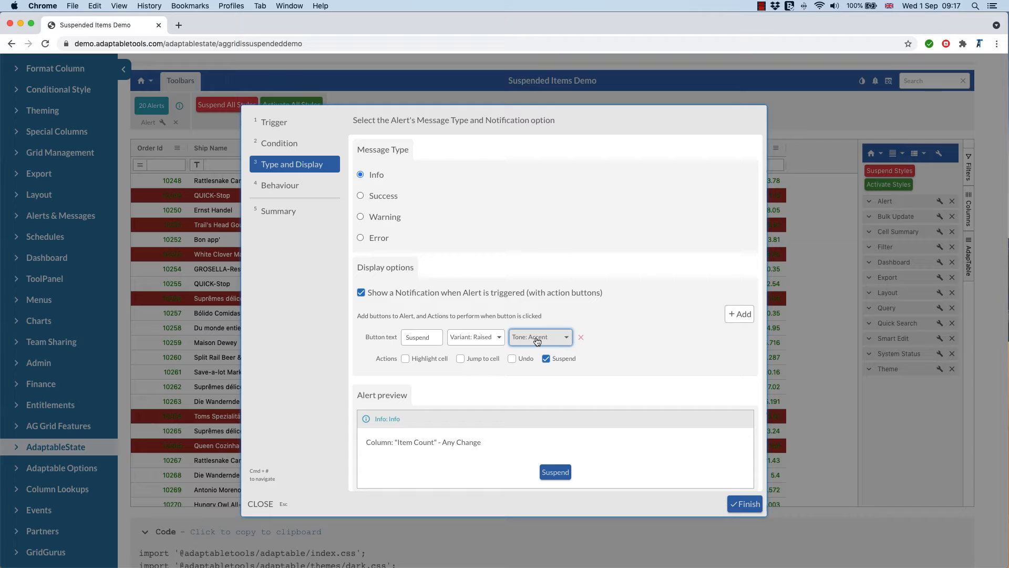
Set the Suspend button's tone to Neutral and finish saving the alert.
left_click(539, 337)
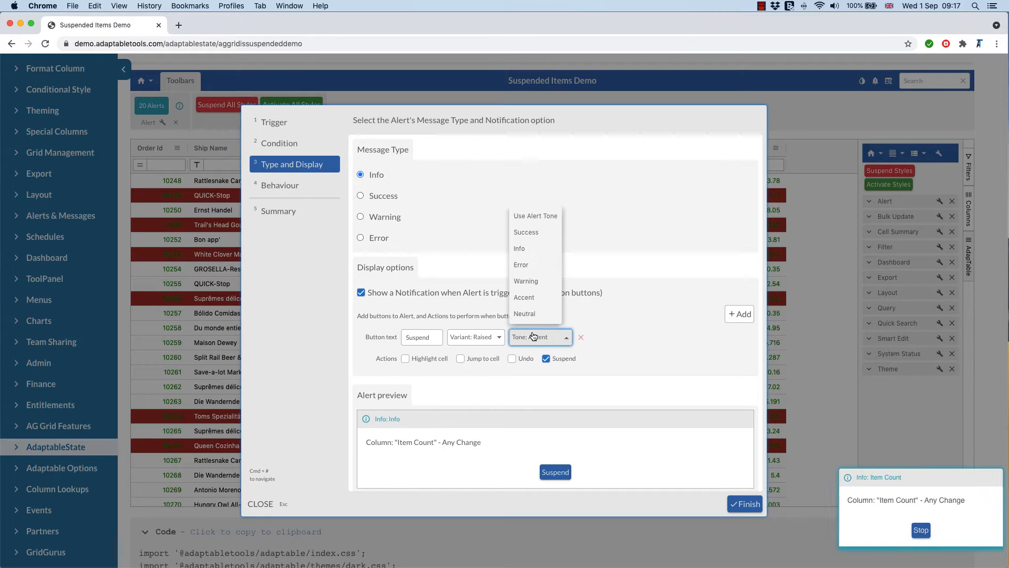
left_click(524, 313)
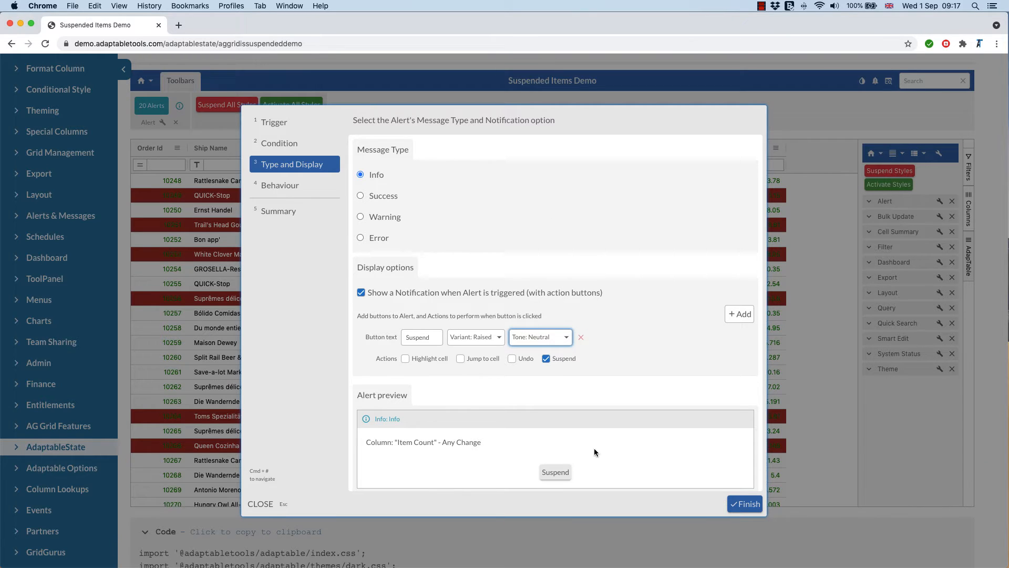
left_click(745, 504)
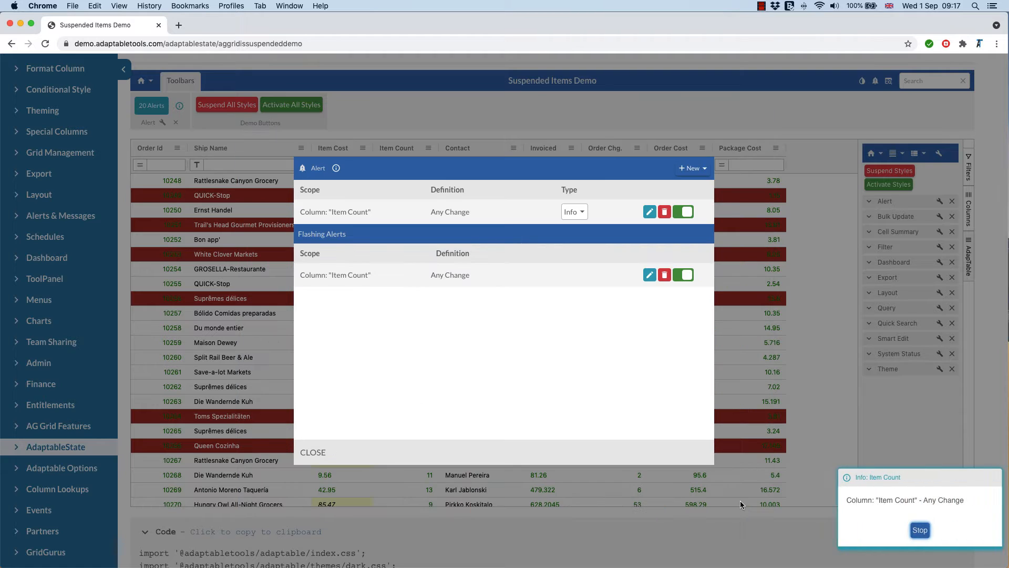
Switch the suspended Item Count alert back on in the Alert popup and close it.
left_click(313, 452)
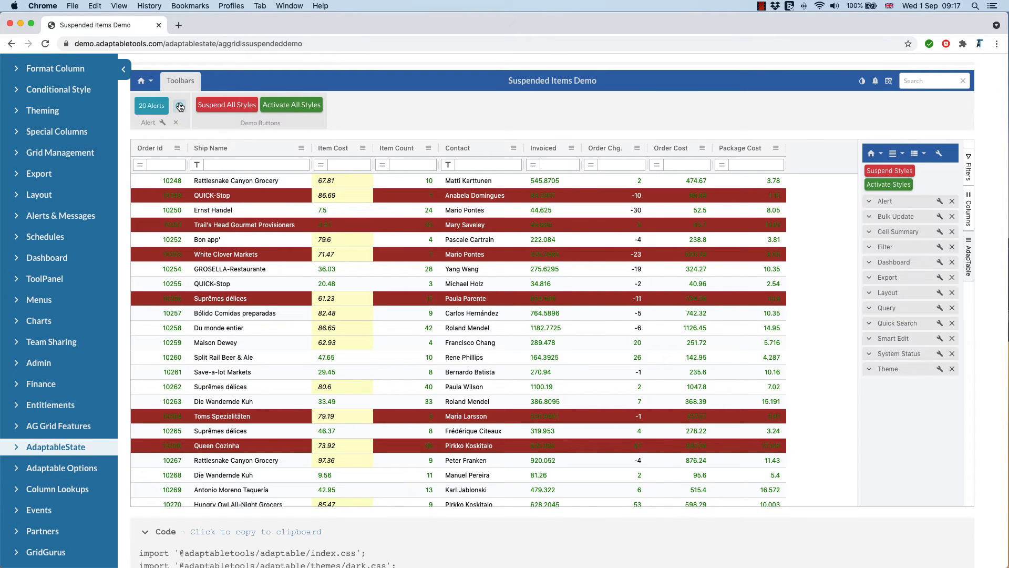
left_click(180, 105)
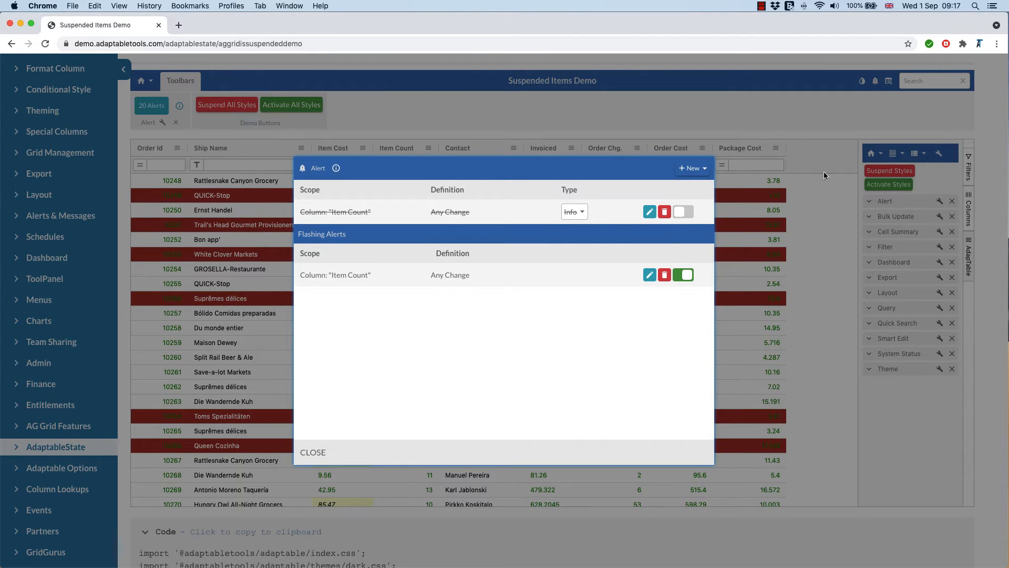
left_click(683, 212)
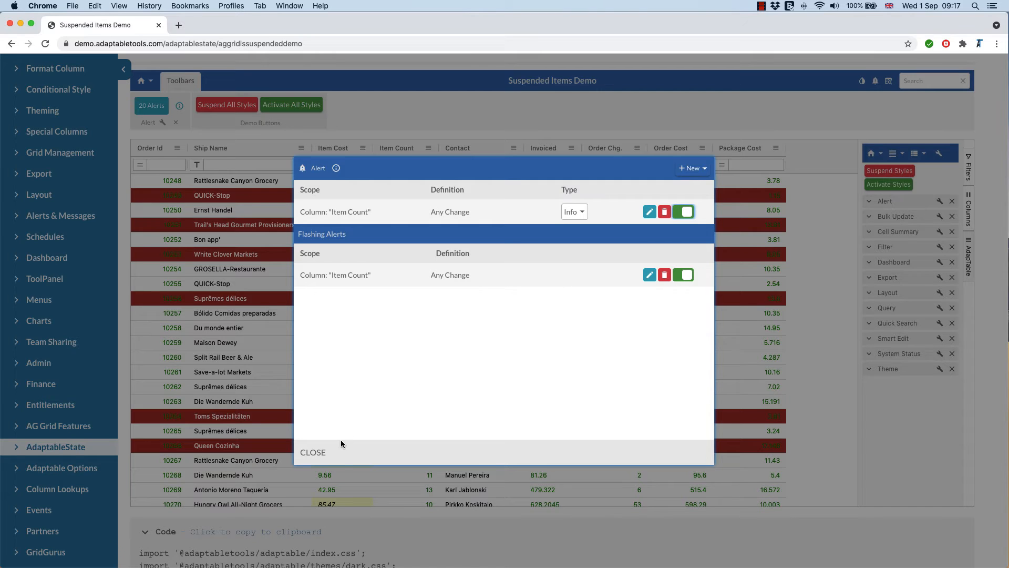
left_click(313, 452)
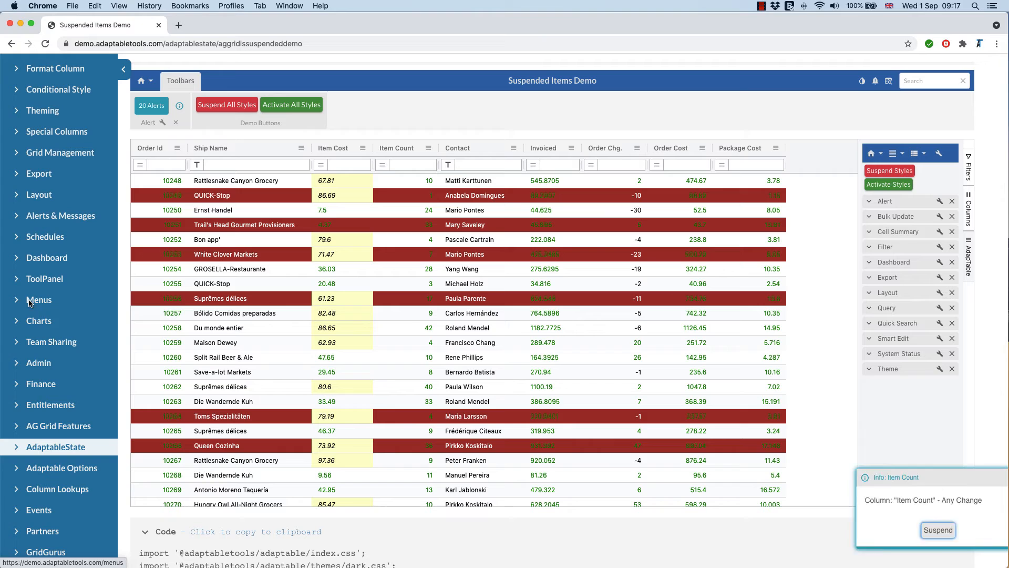
Navigate from the Custom ToolPanel demo to the ToolPanel Buttons demo page.
left_click(44, 277)
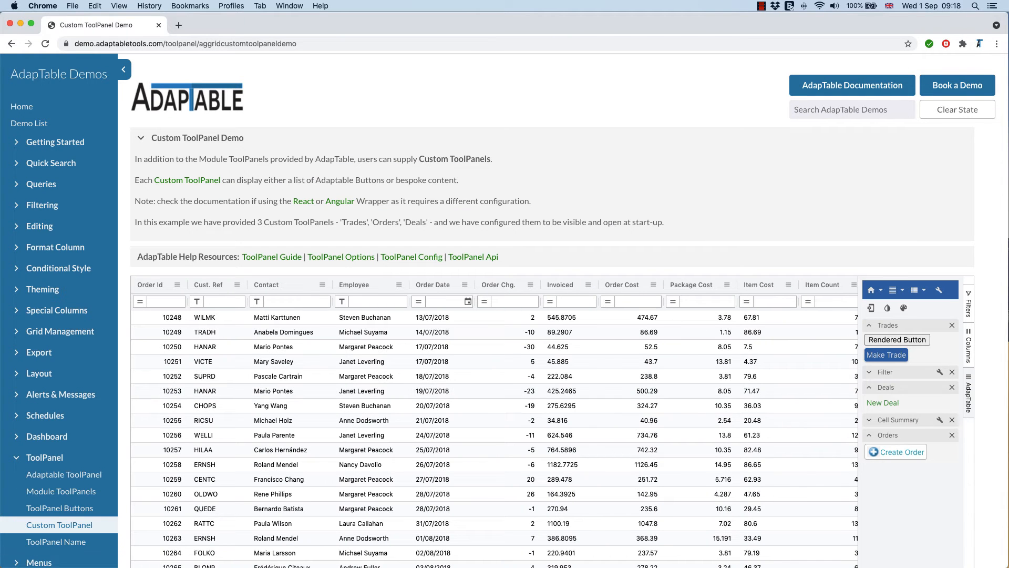
scroll("down", 3)
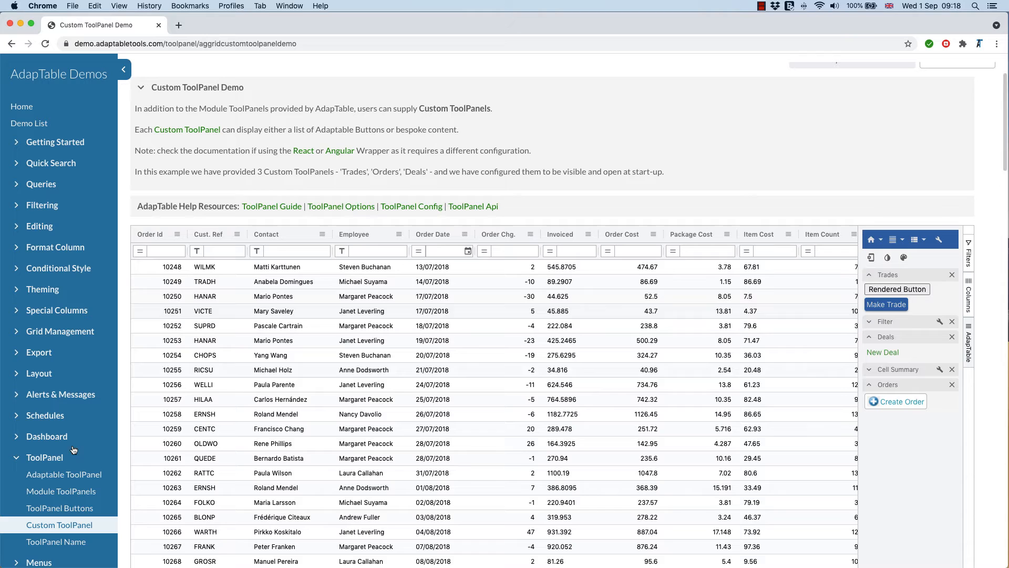
left_click(58, 508)
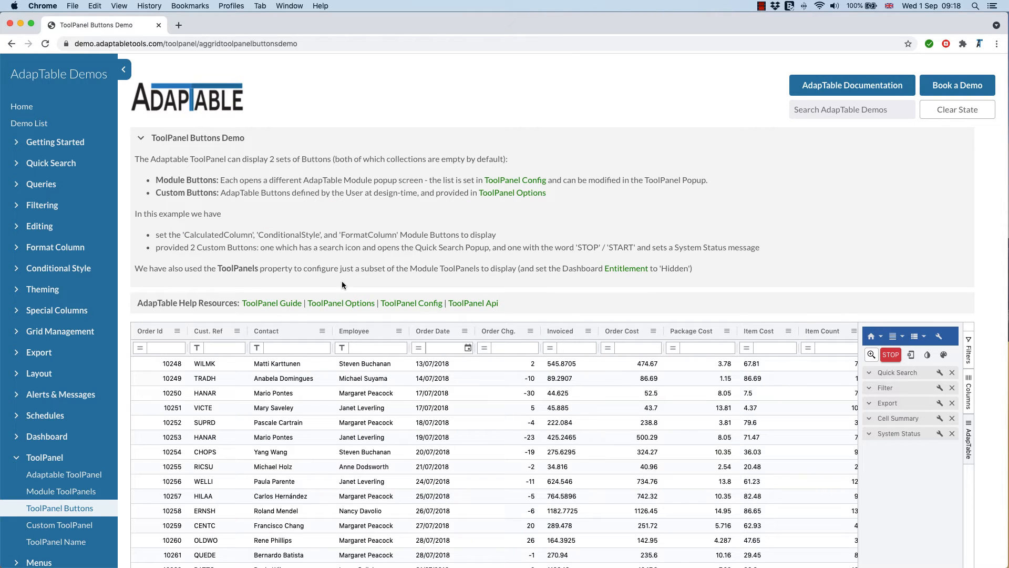
Show the AdapTable tool panel in the side bar and check the Quick Search settings.
scroll("down", 3)
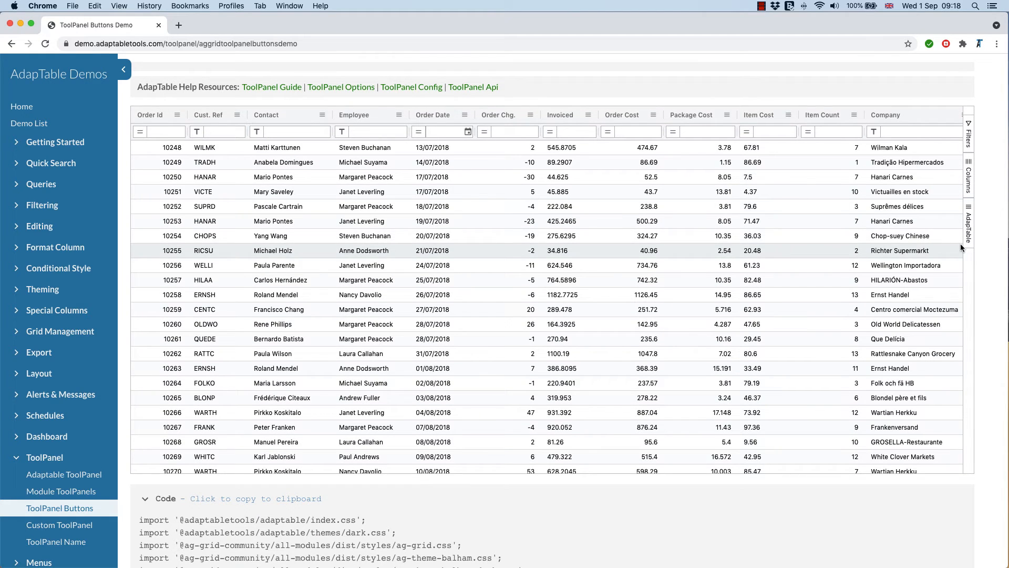
left_click(968, 225)
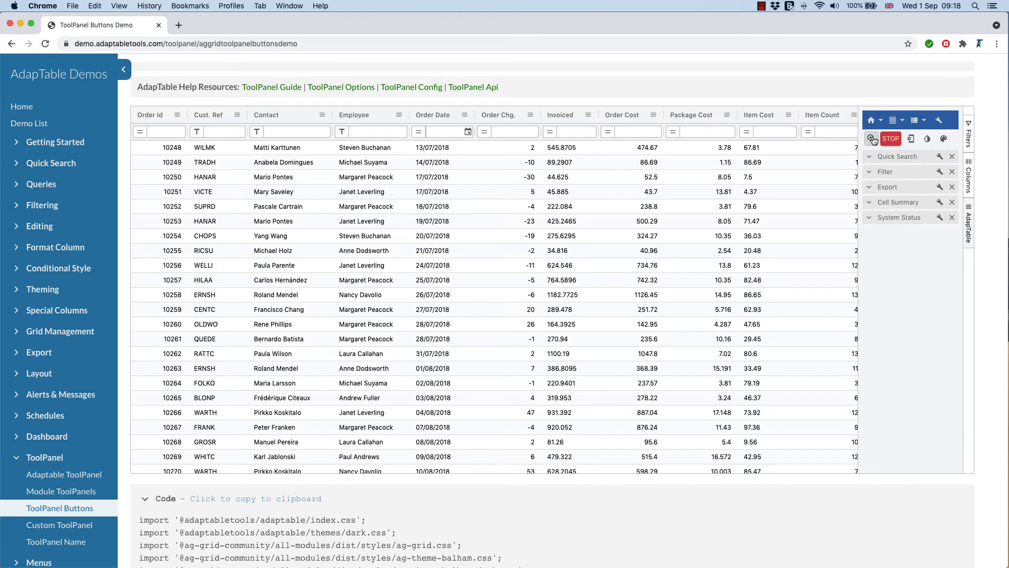
left_click(872, 139)
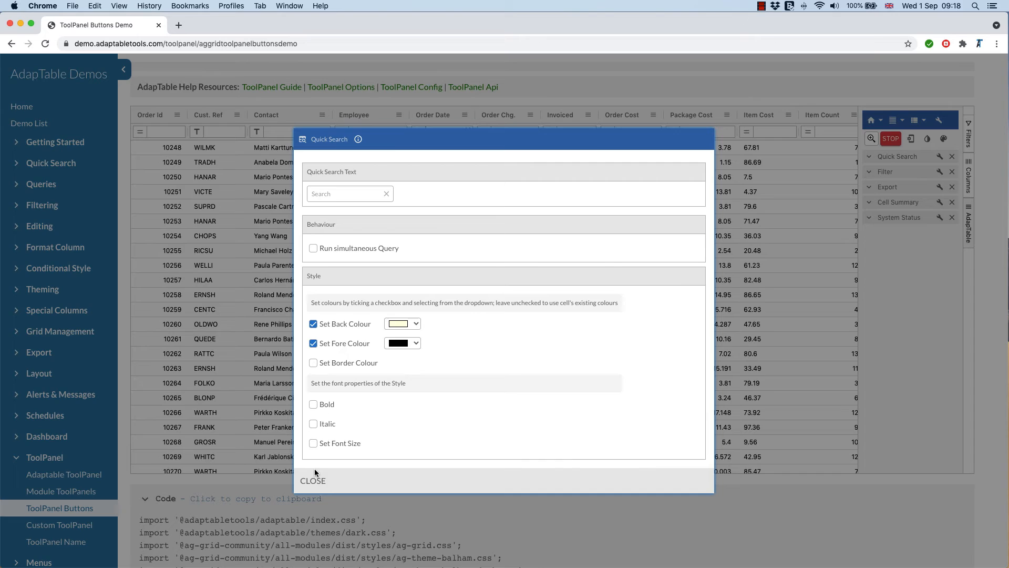
left_click(314, 480)
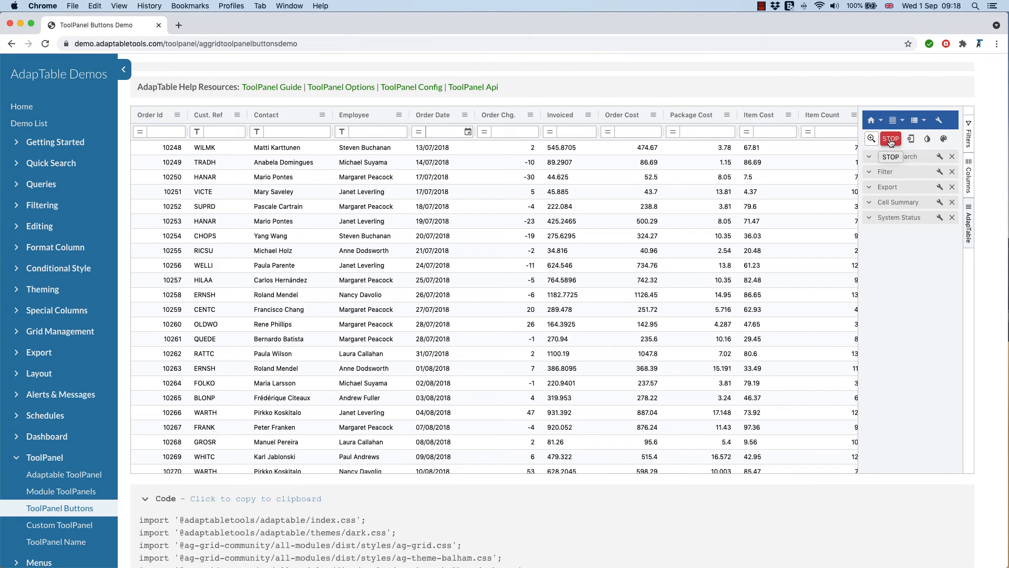
Stop and restart the server status, add module panels, then go to the Custom ToolPanel demo.
left_click(891, 138)
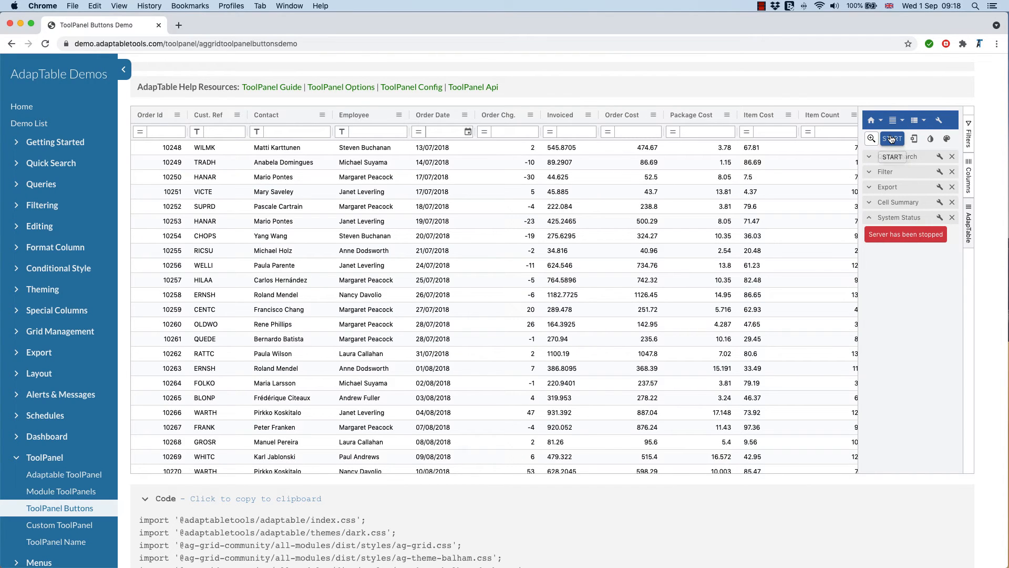
scroll("down", 3)
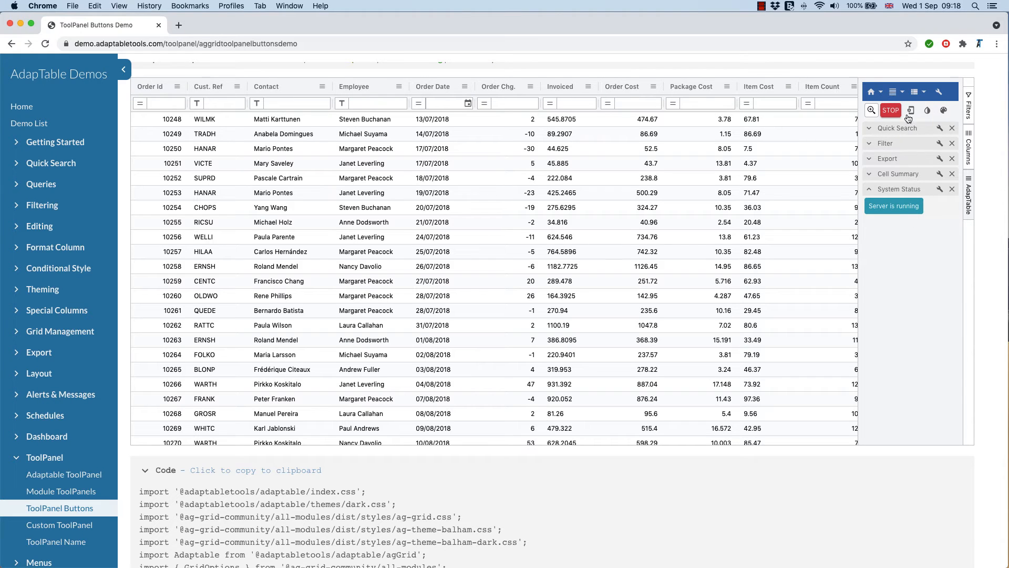
left_click(892, 92)
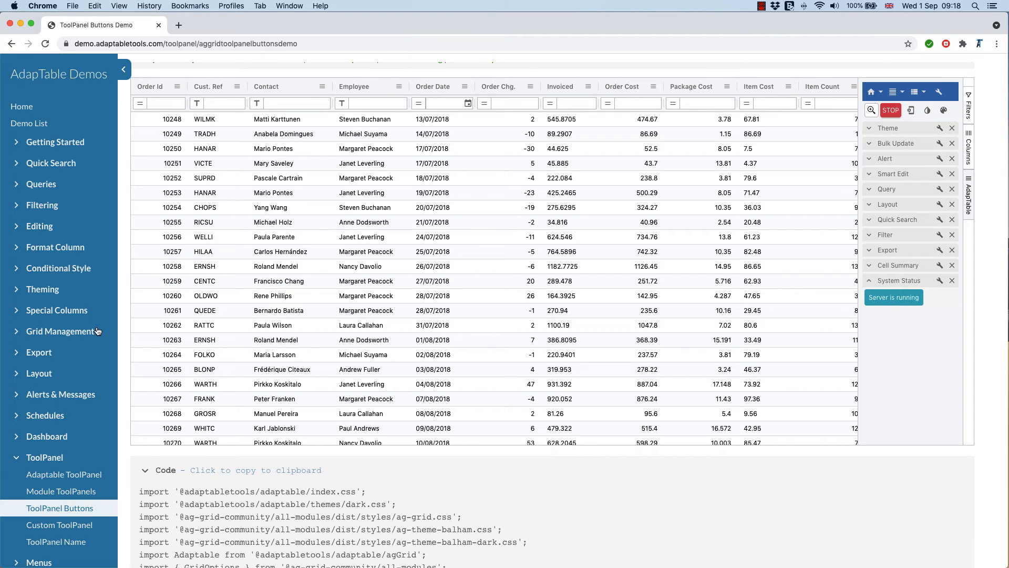
left_click(59, 525)
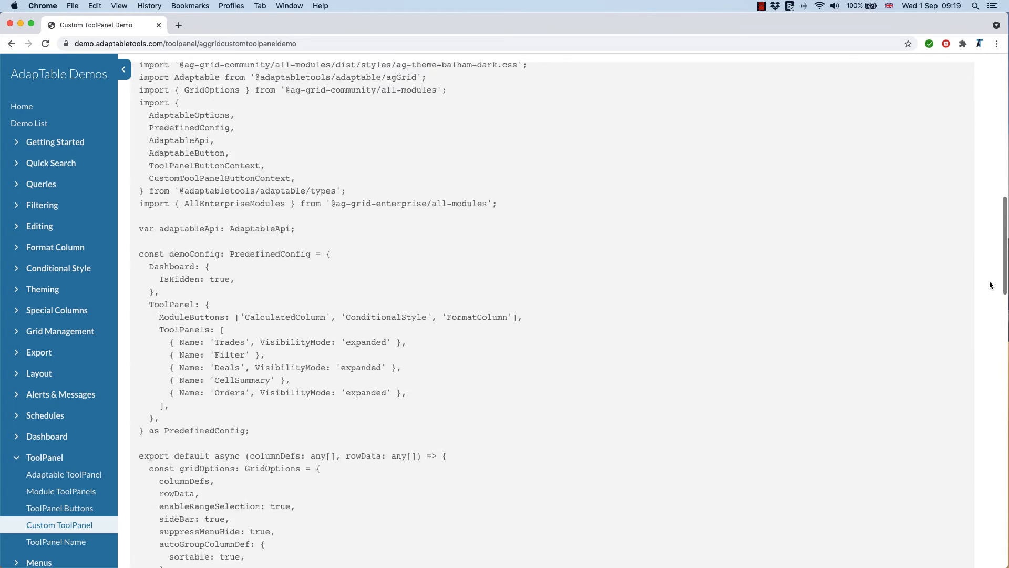
scroll("down", 3)
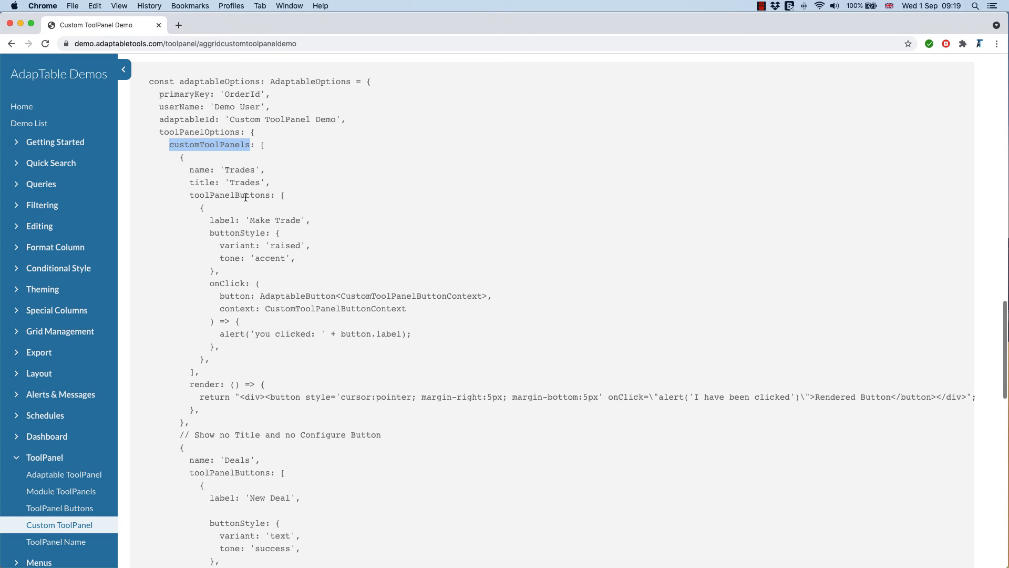
scroll("down", 3)
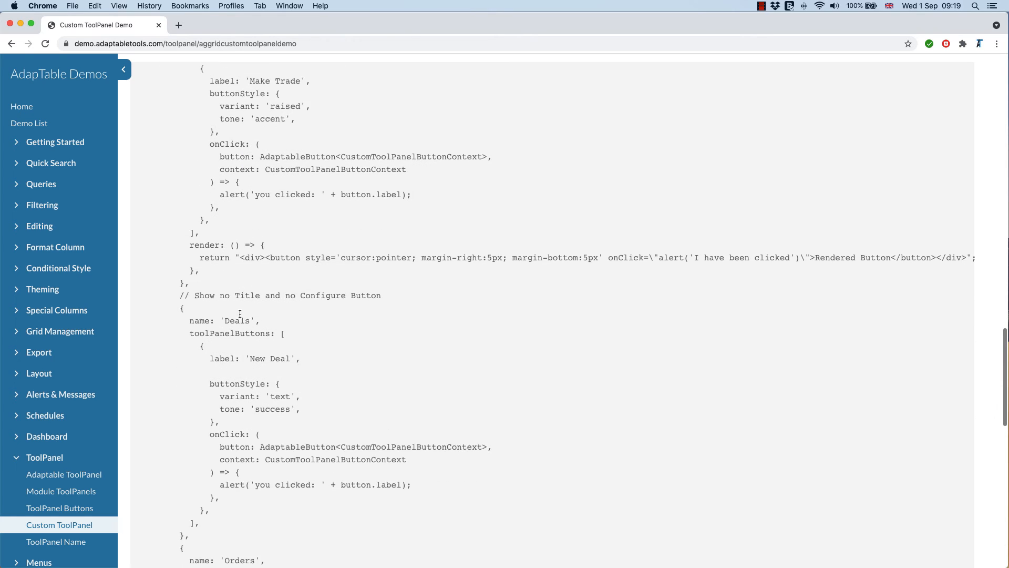
double_click(238, 320)
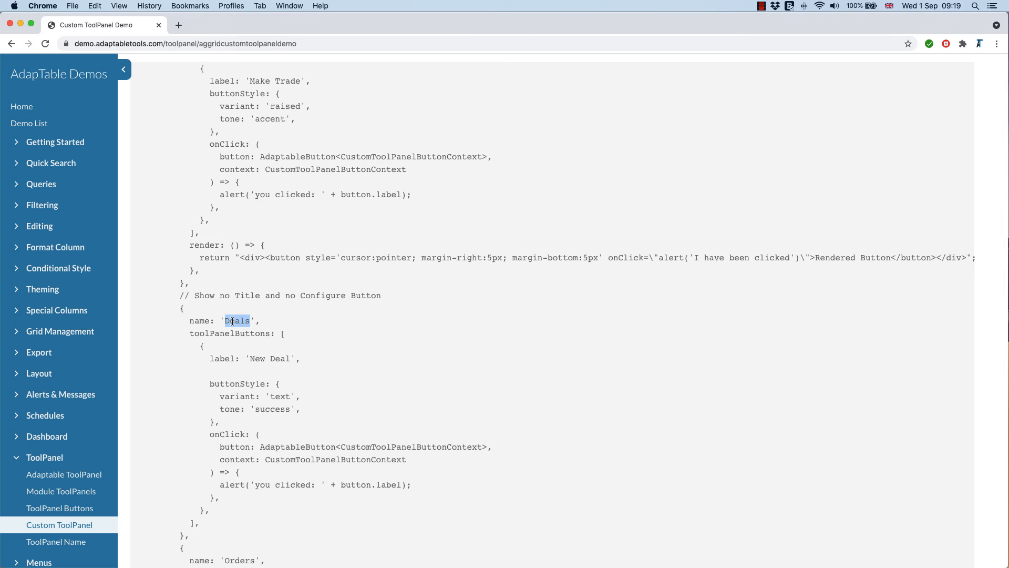
double_click(229, 396)
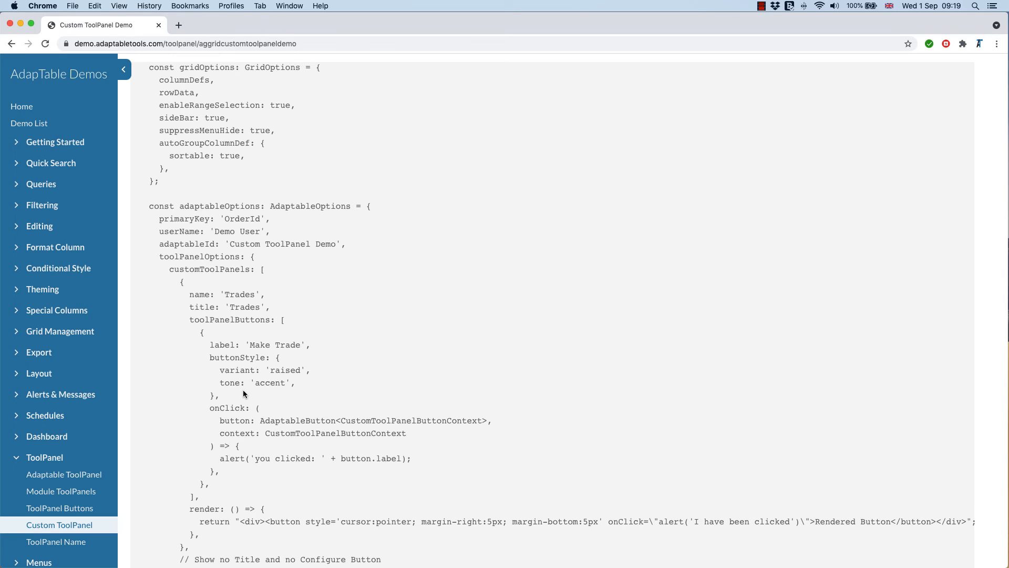
mouse_move(286, 395)
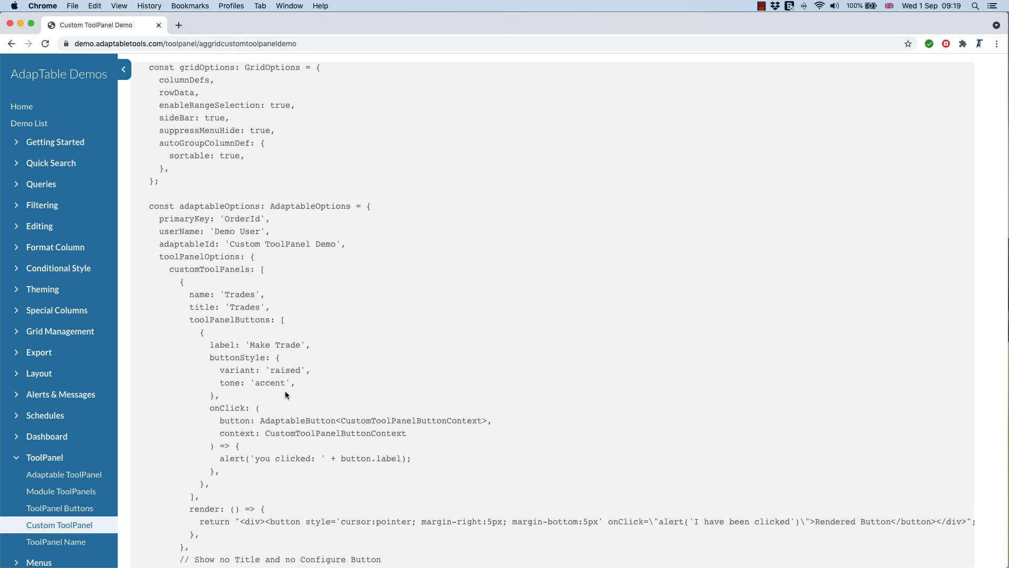
scroll("down", 3)
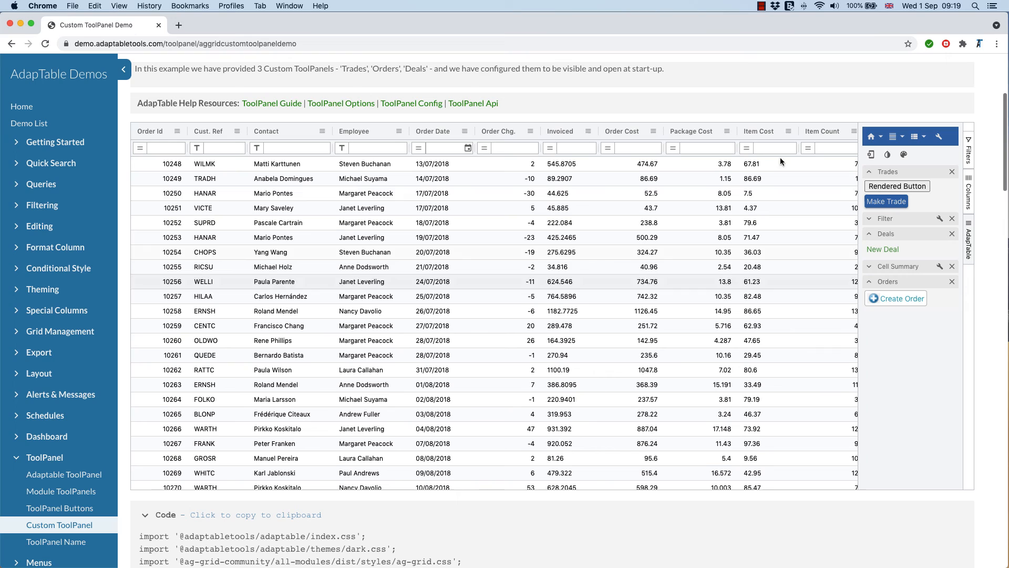
mouse_move(896, 195)
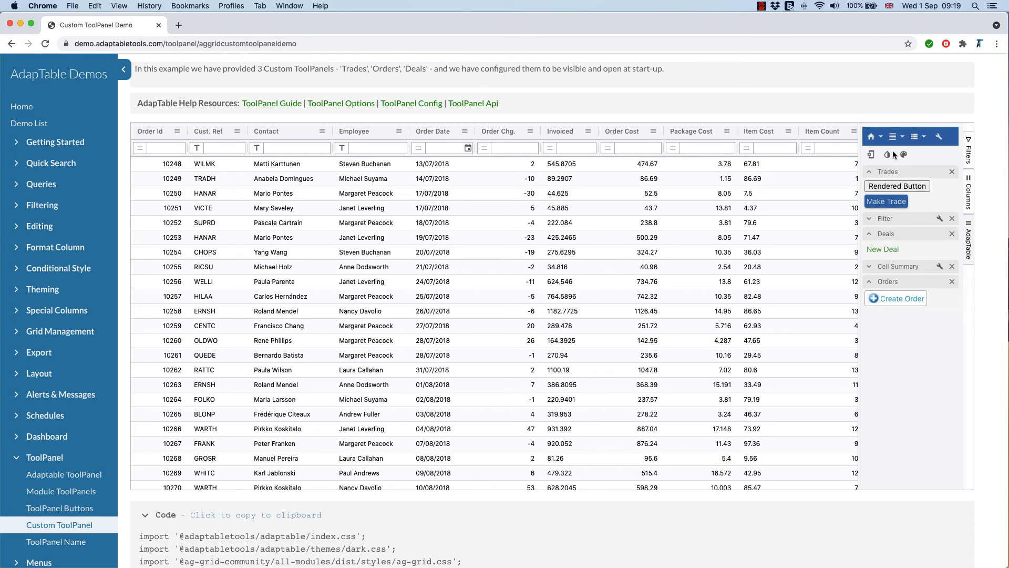
Untick the Deals and Orders panels in the Tool Panels dropdown and close the side bar.
left_click(892, 136)
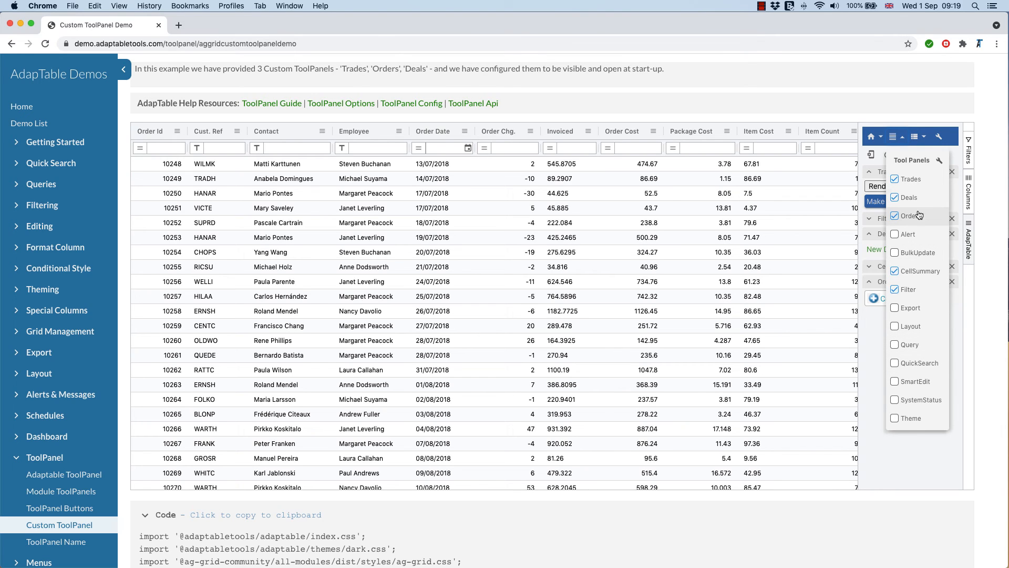
left_click(895, 196)
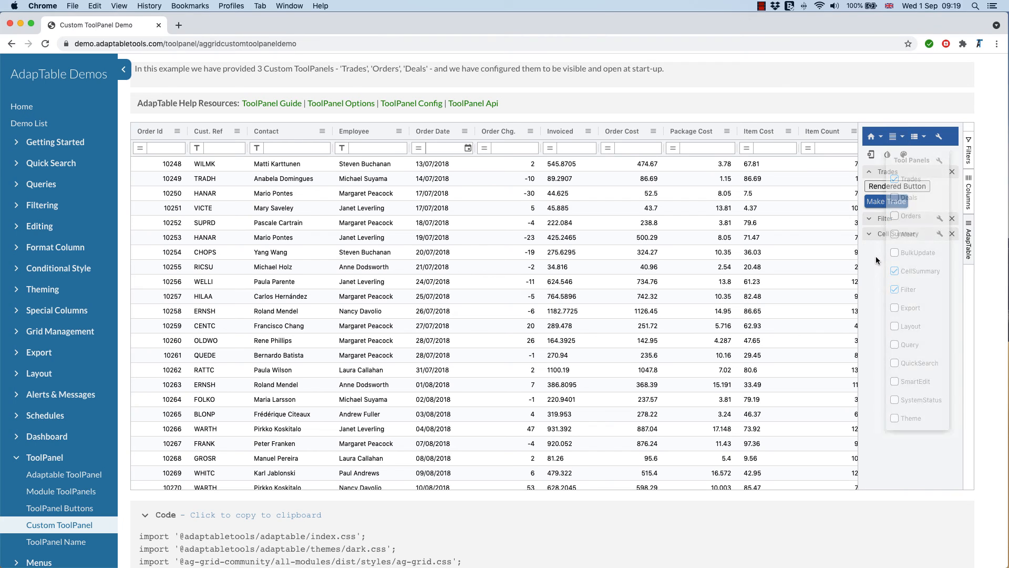
left_click(938, 135)
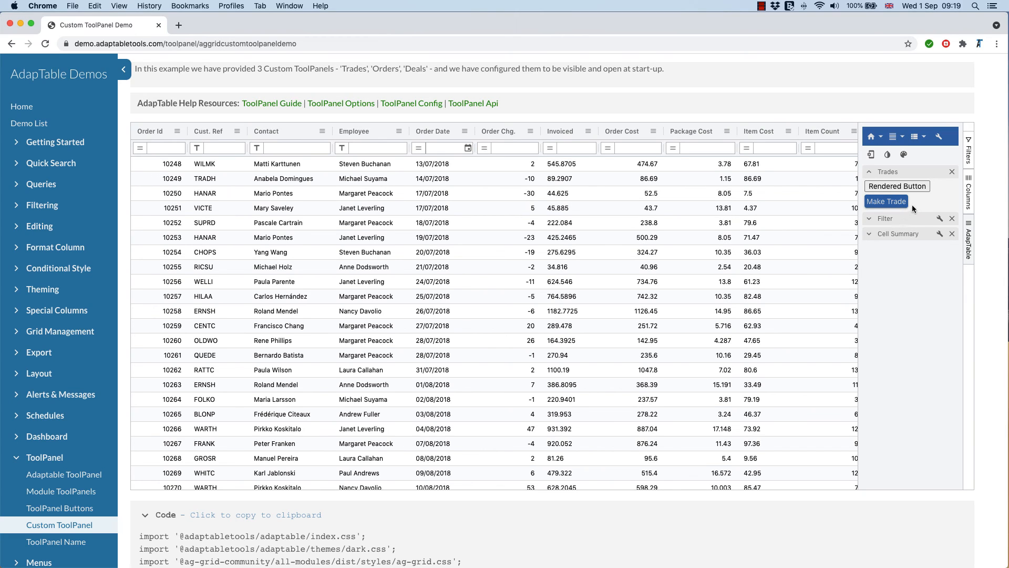
mouse_move(907, 231)
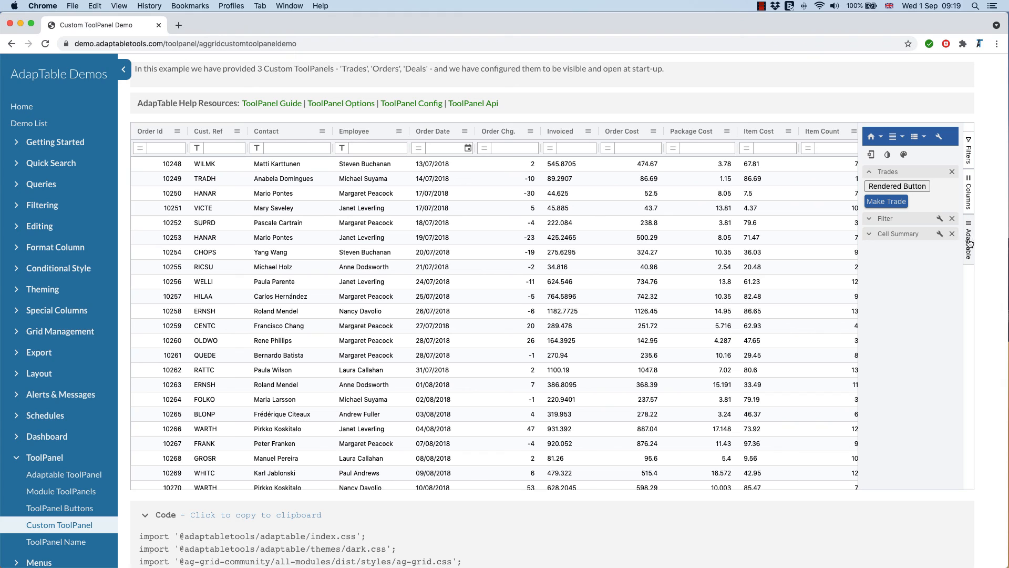
mouse_move(965, 244)
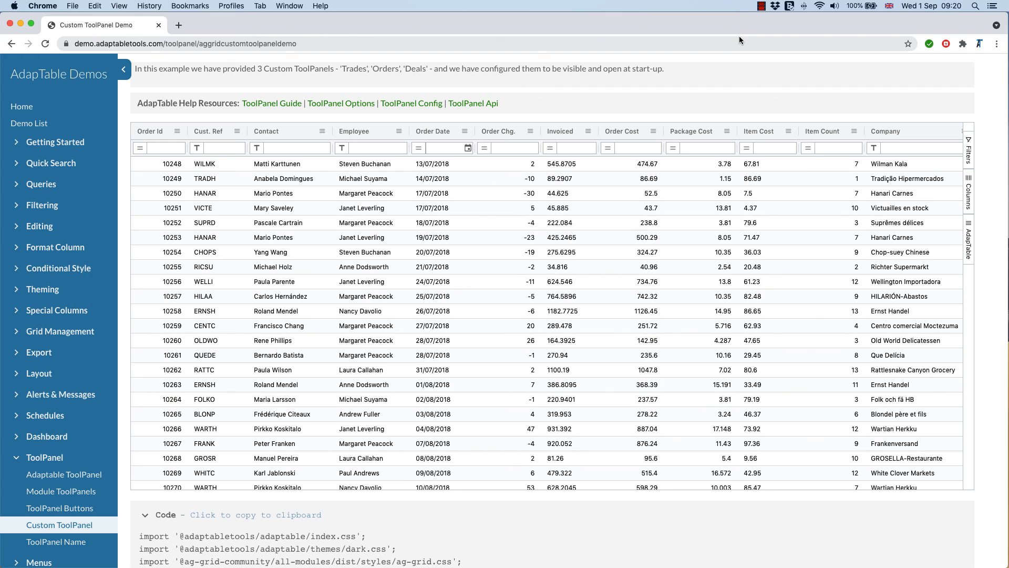
left_click(762, 6)
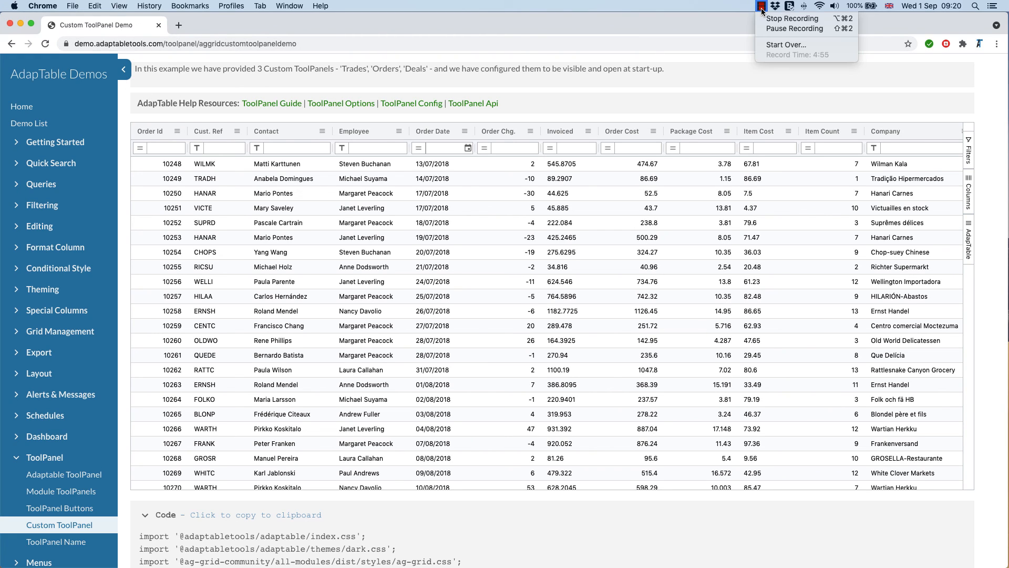